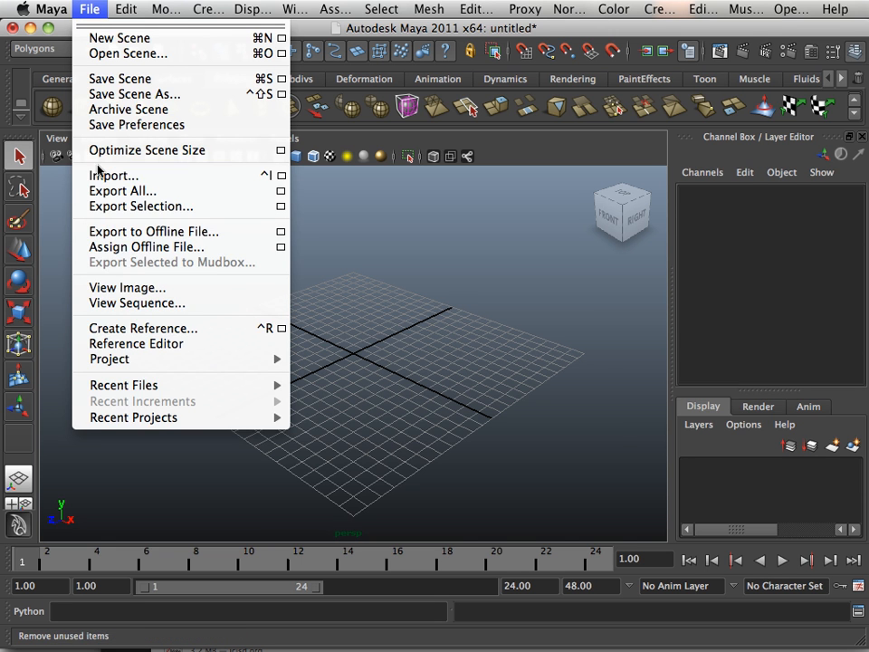
Import the dragonfly OBJ from Movies/College Maya/1300 Lesson Files into the scene.
click(114, 174)
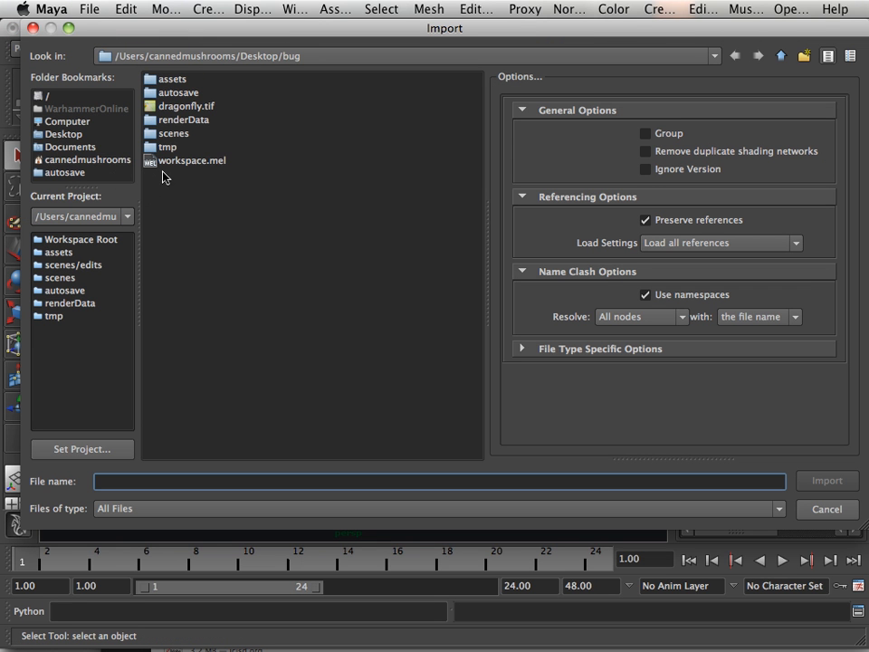
mouse_move(70, 152)
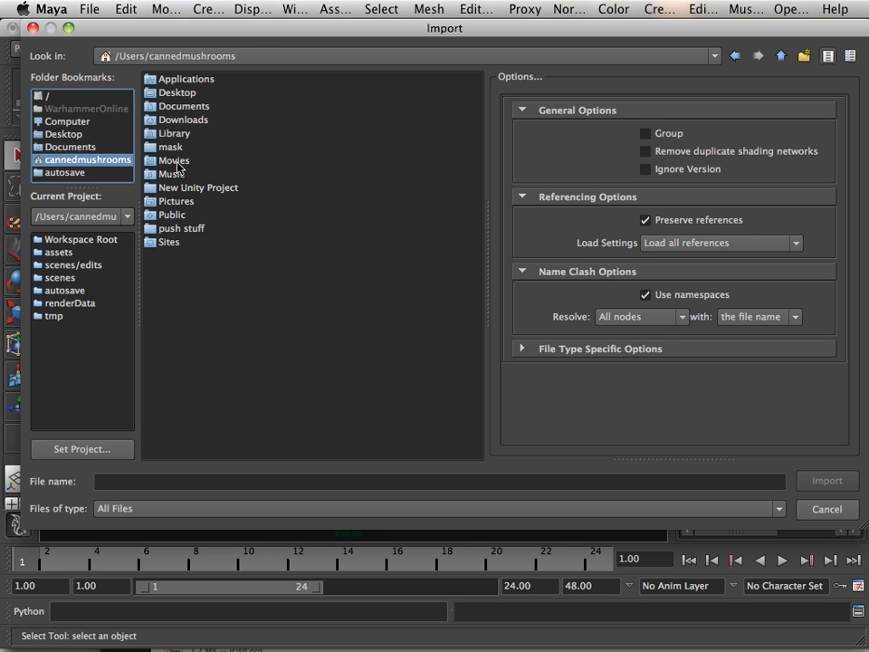
double_click(175, 159)
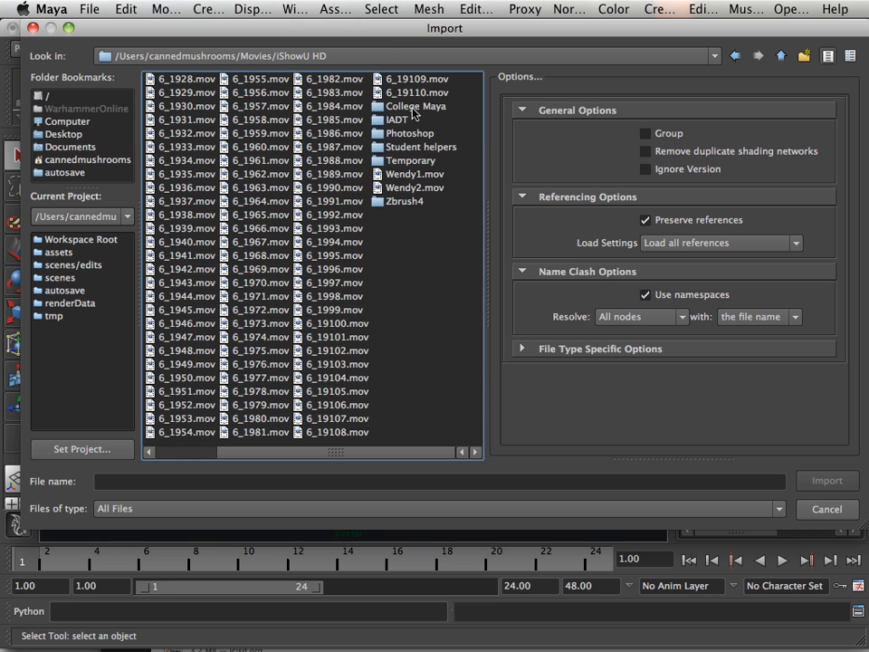
double_click(417, 105)
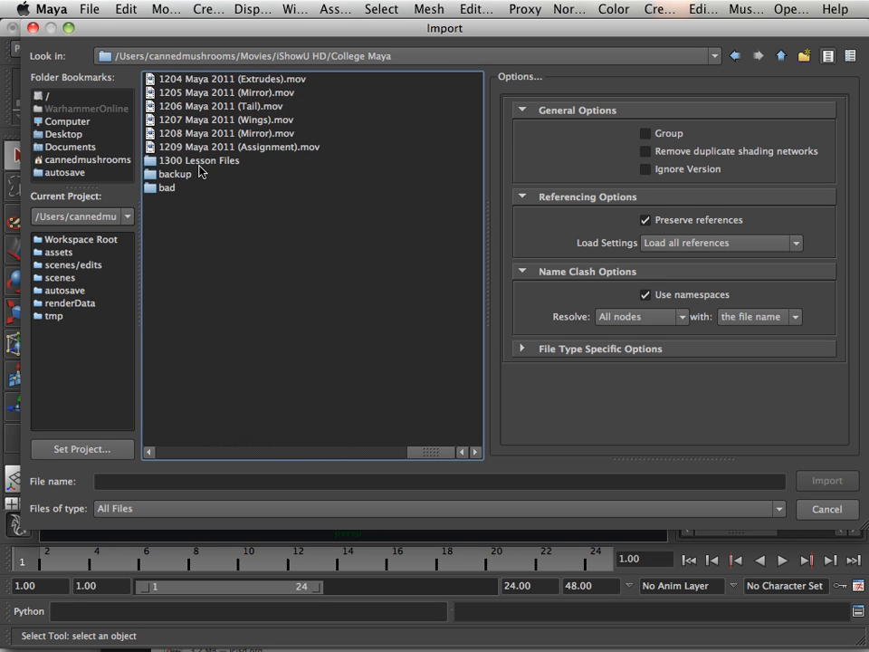
double_click(200, 159)
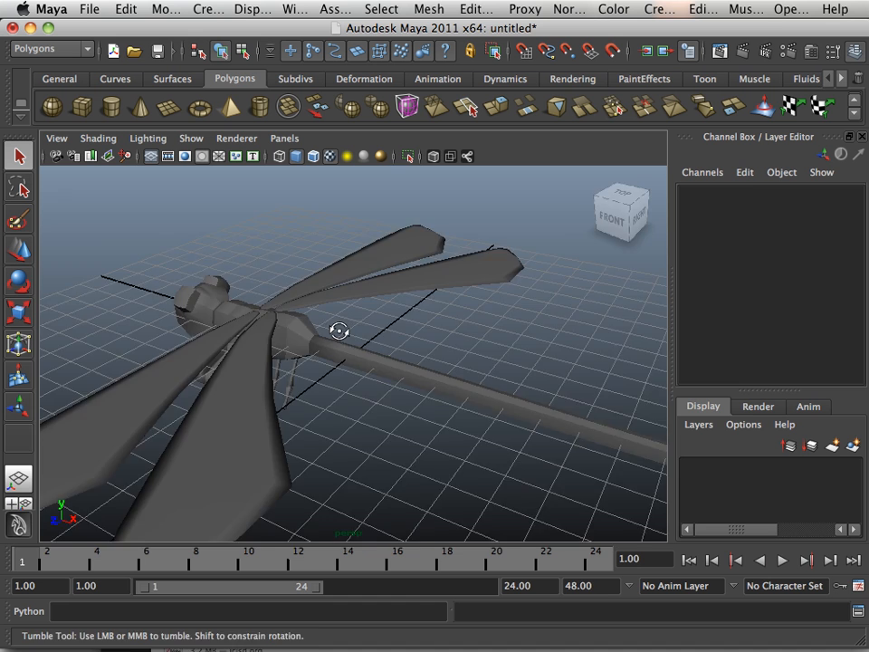
Orbit around the dragonfly and select the right wing mesh for separating.
drag(340, 330, 444, 371)
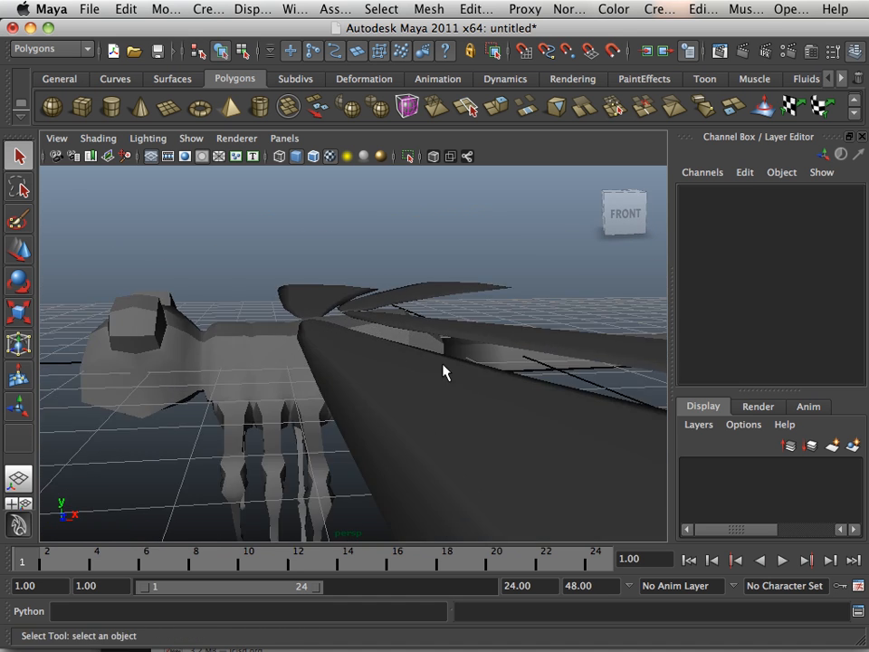
drag(444, 371, 317, 268)
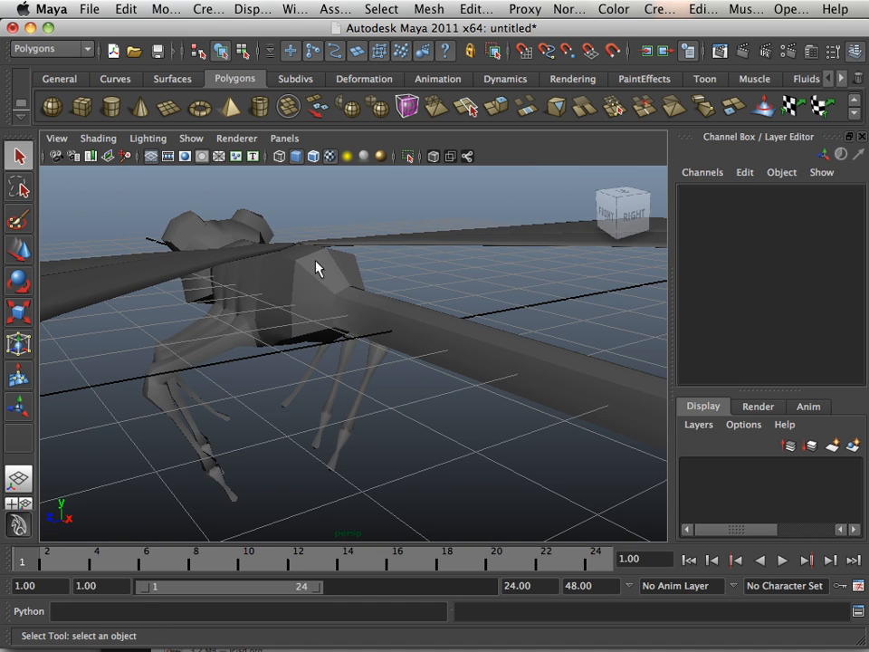
click(317, 268)
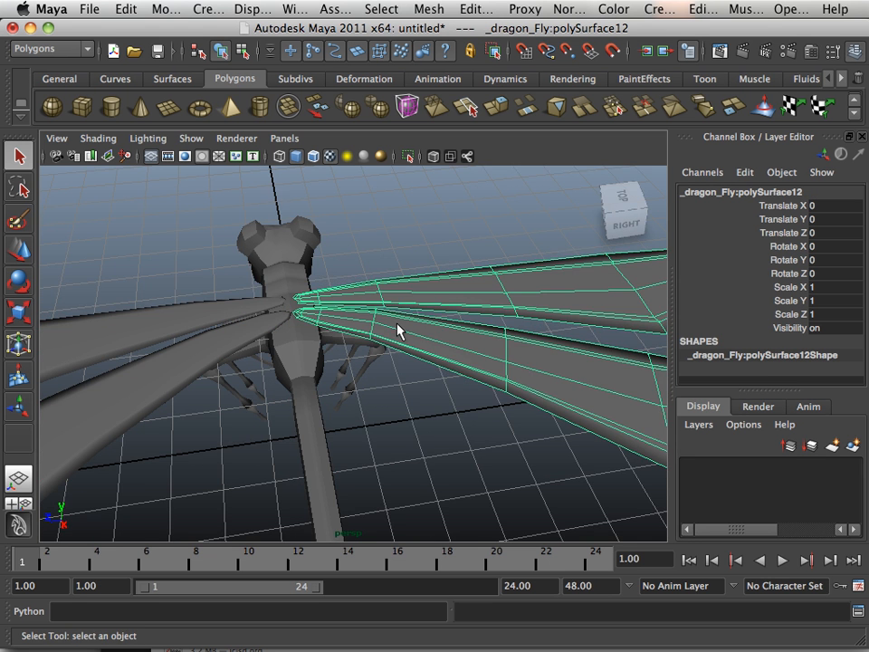
drag(398, 330, 372, 209)
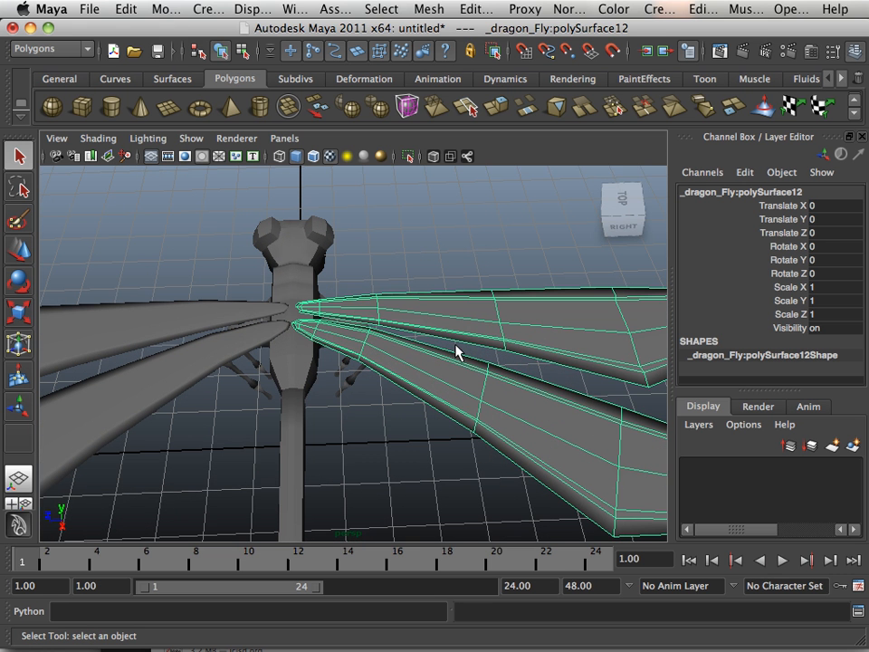
mouse_move(437, 370)
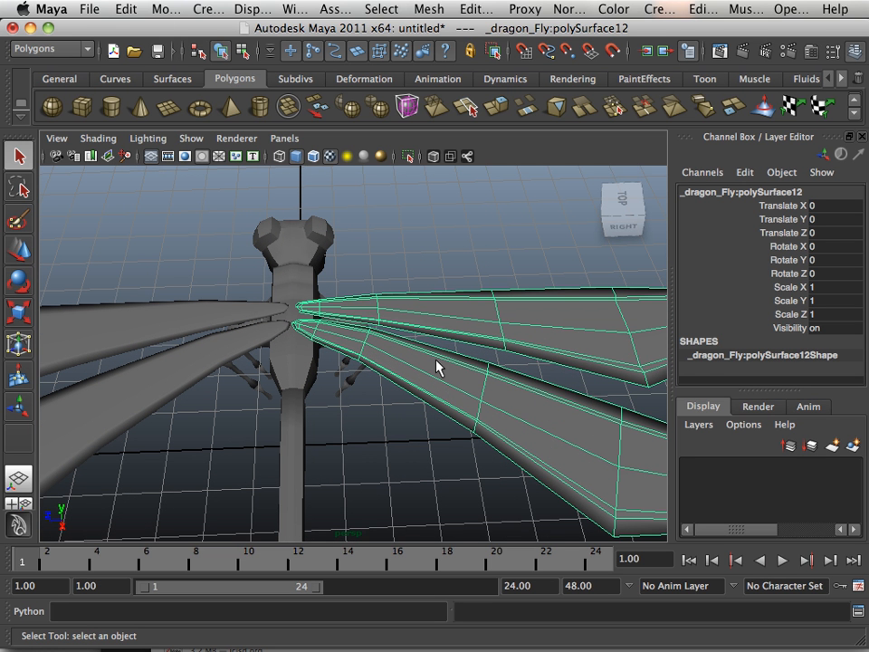
mouse_move(369, 326)
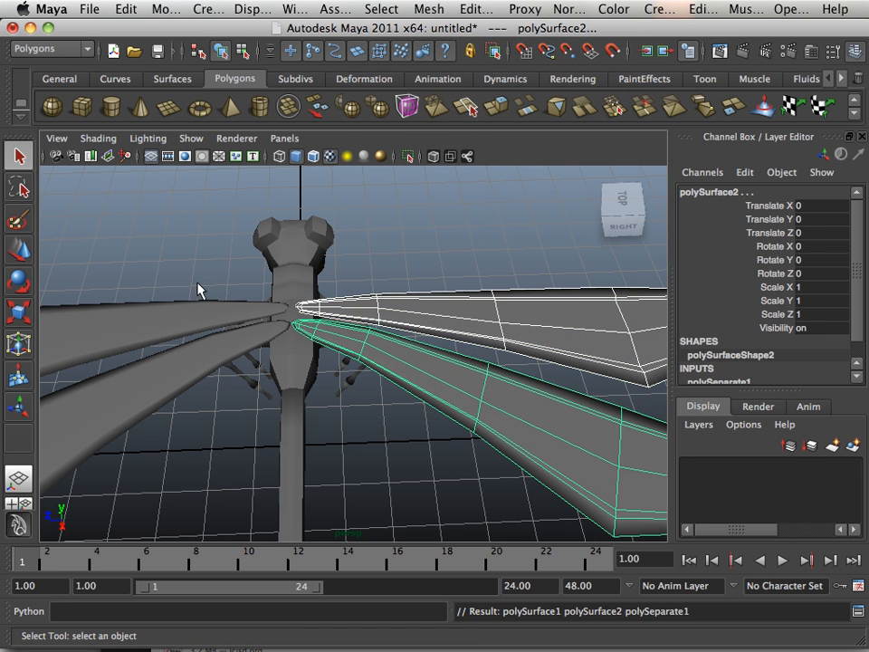
Run Mesh > Separate on the left wing so each wing is its own object.
click(429, 9)
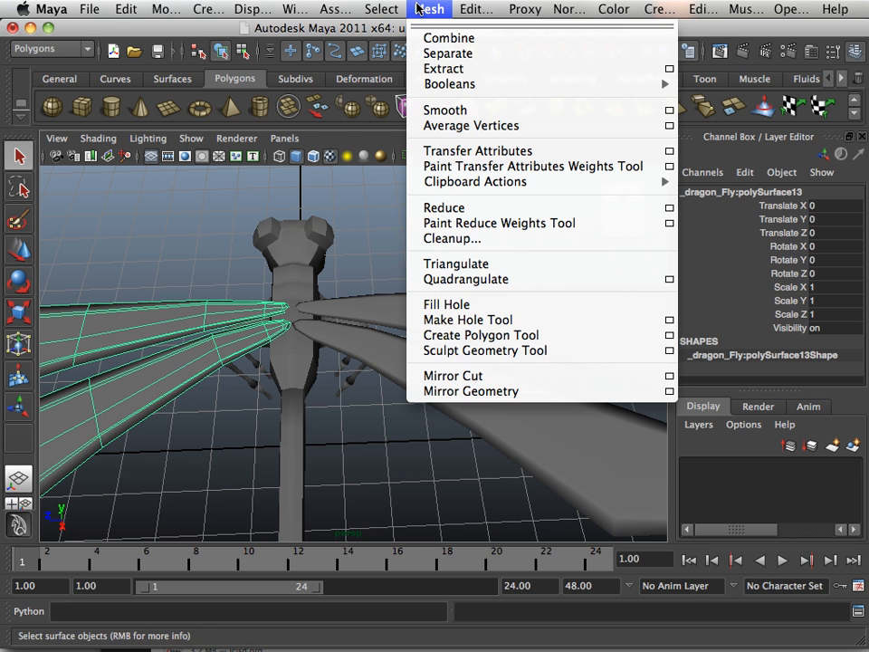
click(448, 53)
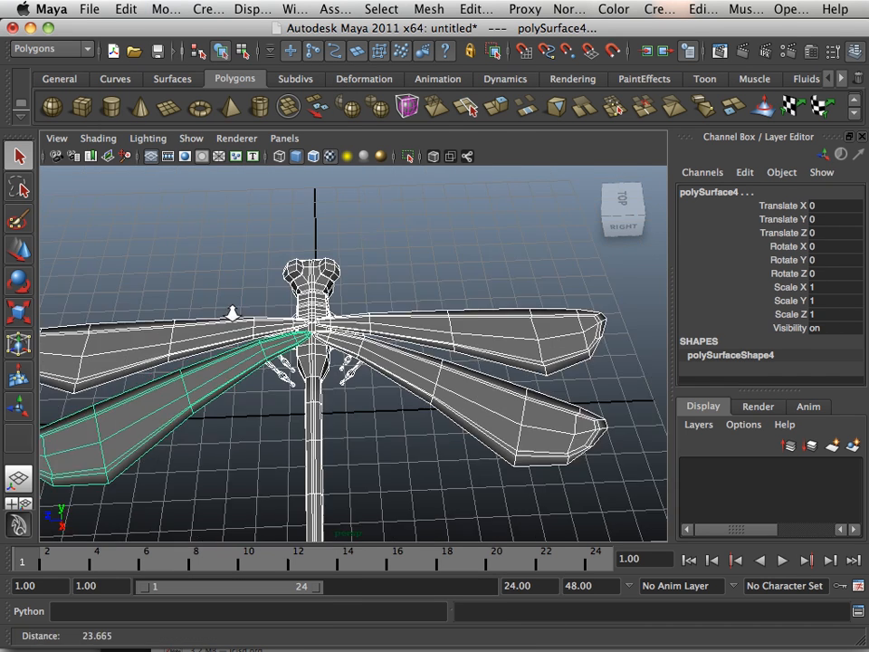
click(90, 10)
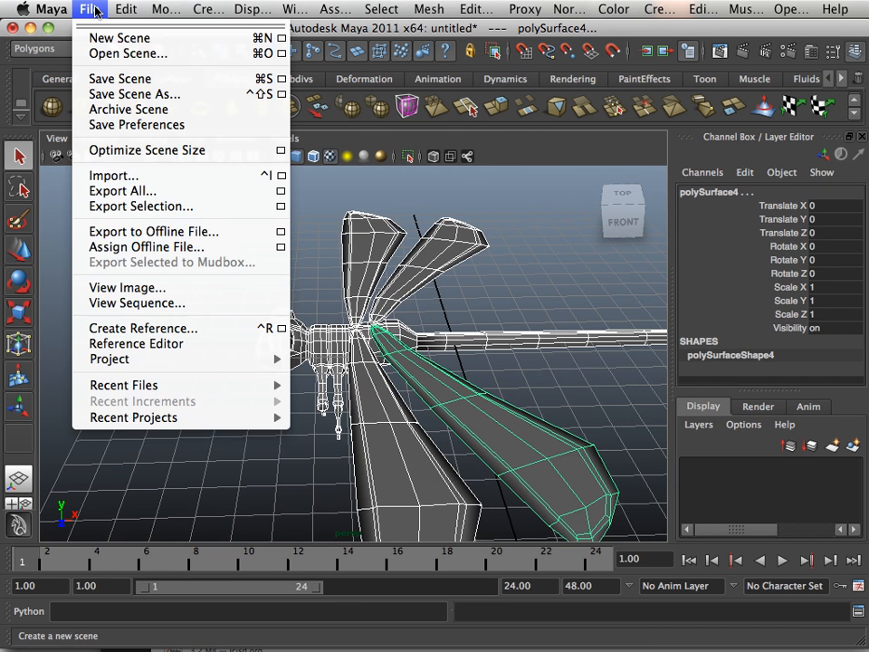
Save the scene as '1300 Example' in the 1300 Lesson Files folder.
click(134, 94)
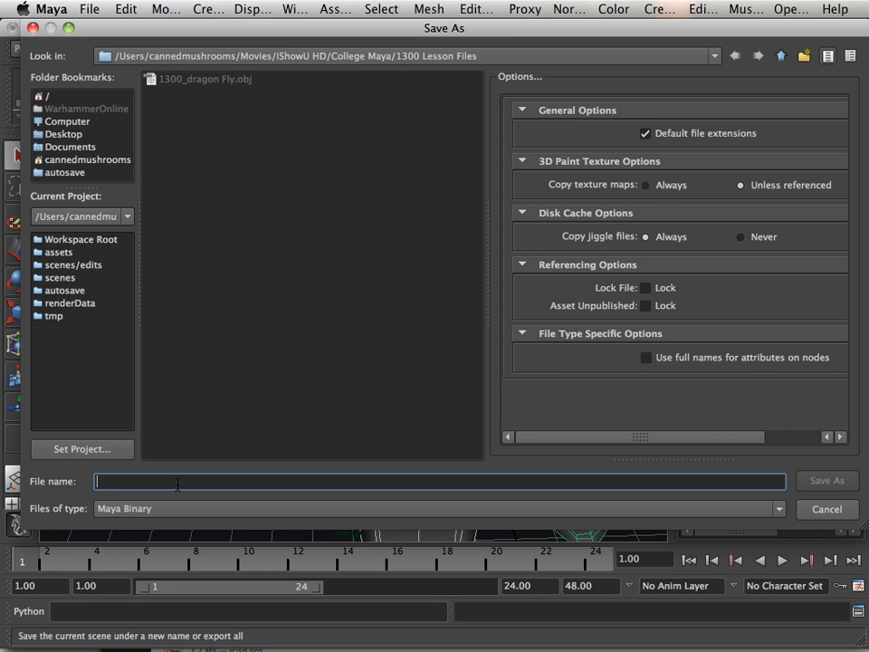
text(1300)
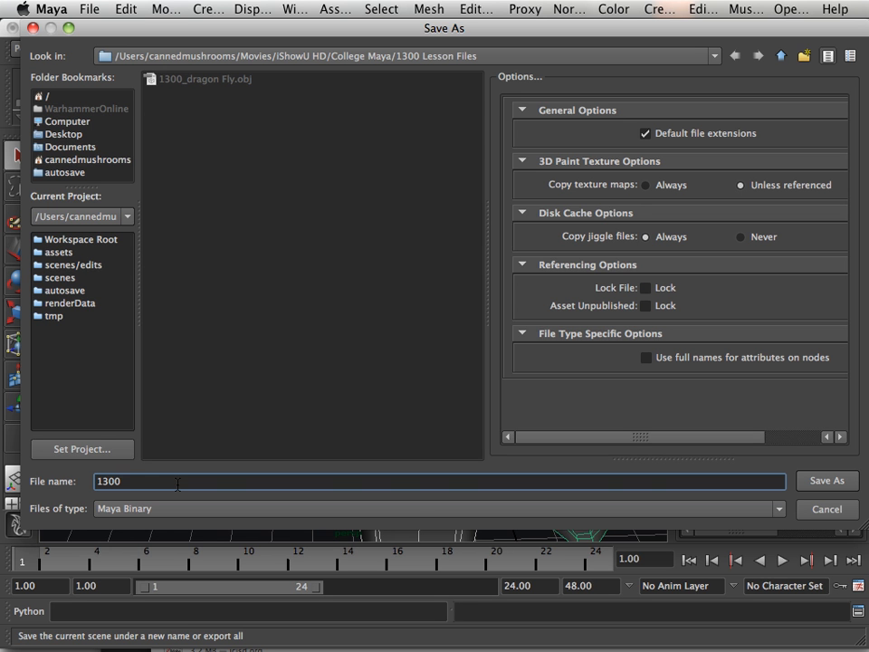
text(Example)
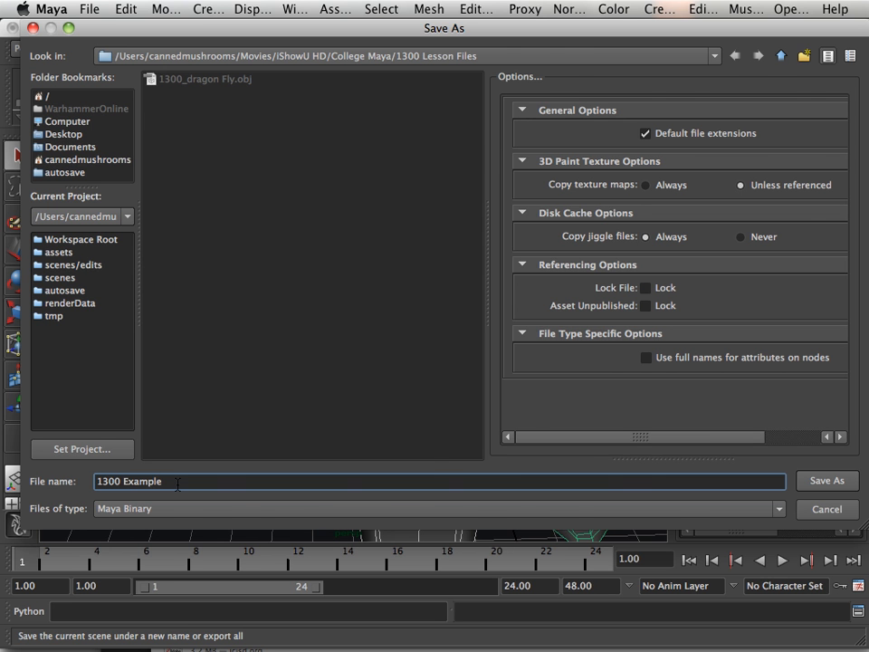
click(826, 482)
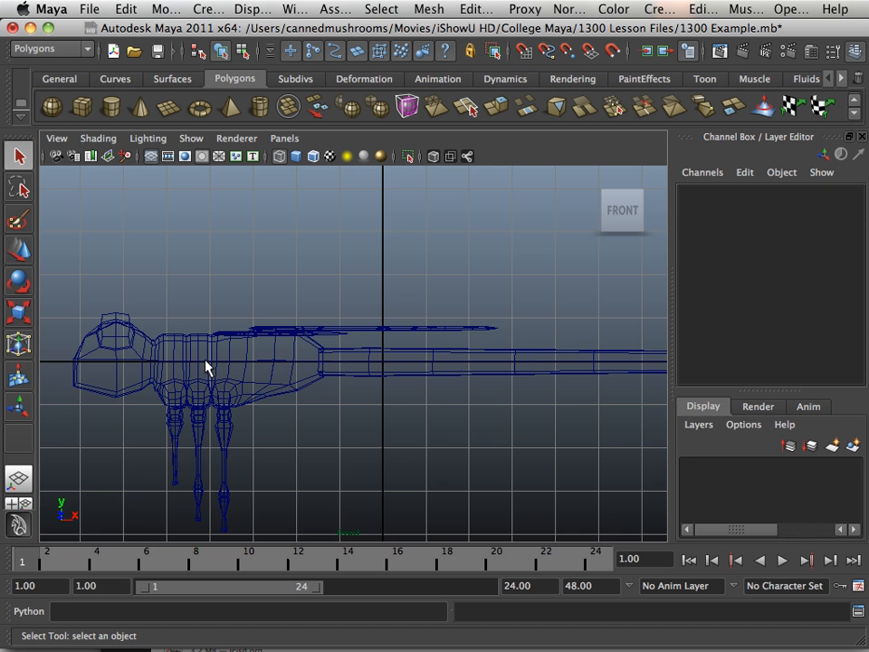
mouse_move(230, 355)
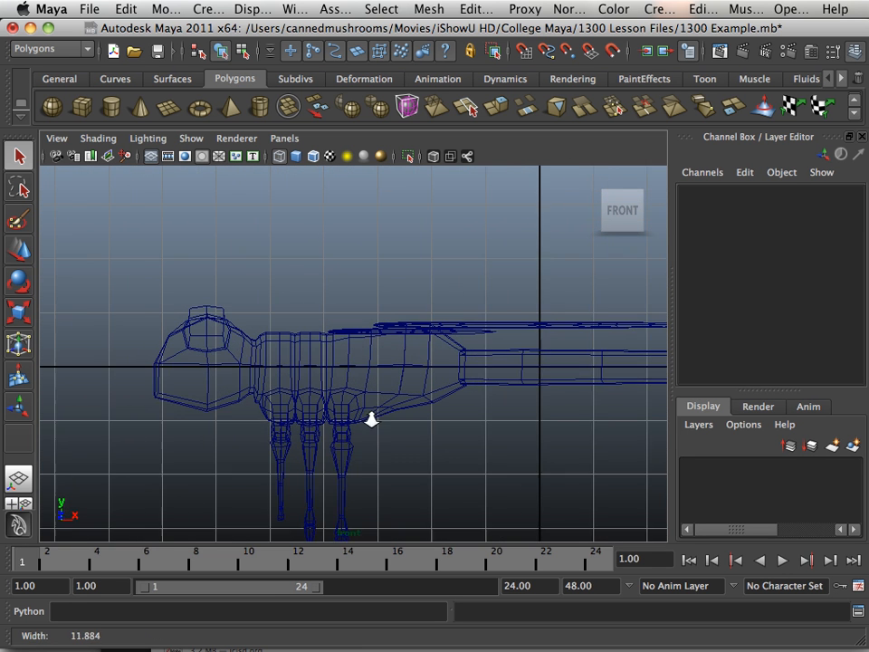
Reframe the front wireframe view on the dragonfly's body and legs.
drag(372, 419, 395, 406)
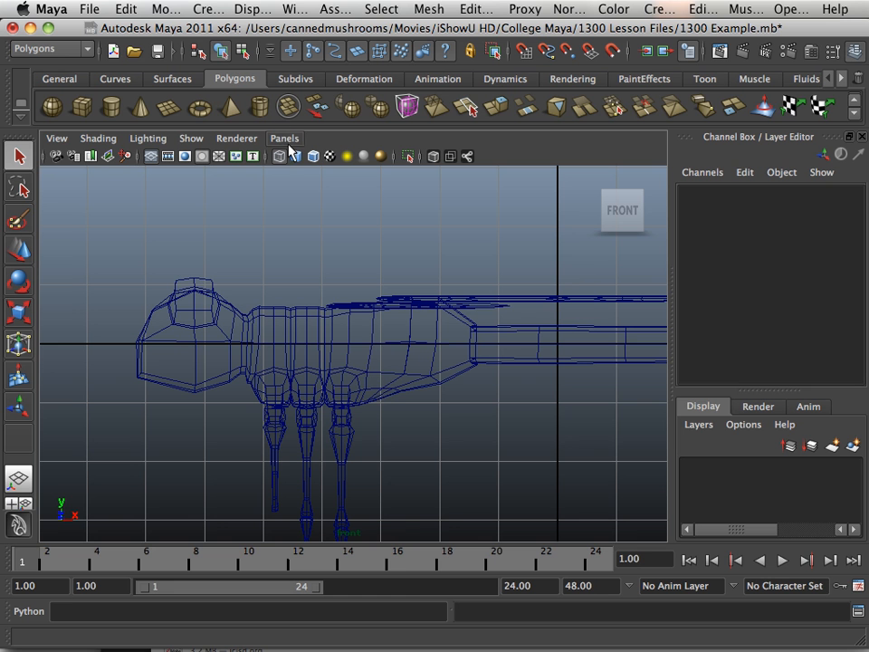
With the Joint Tool, place a joint chain along the body from the rear to the head.
click(439, 79)
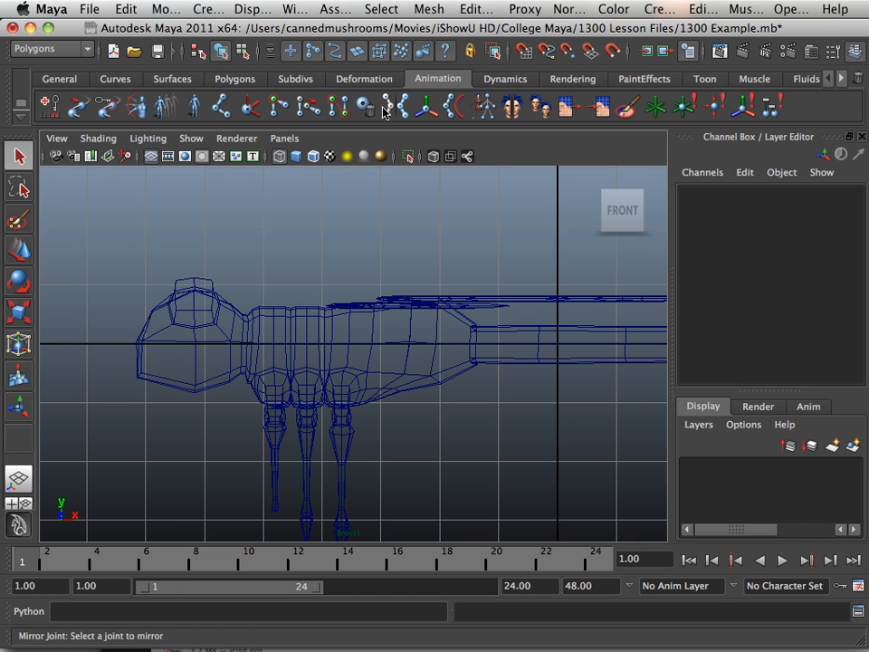
click(221, 107)
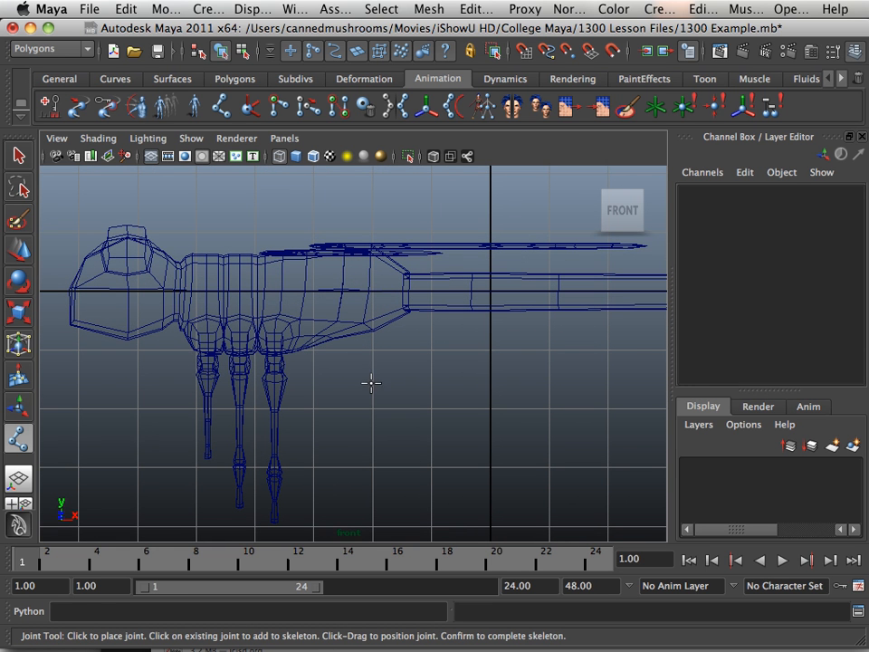
mouse_move(355, 364)
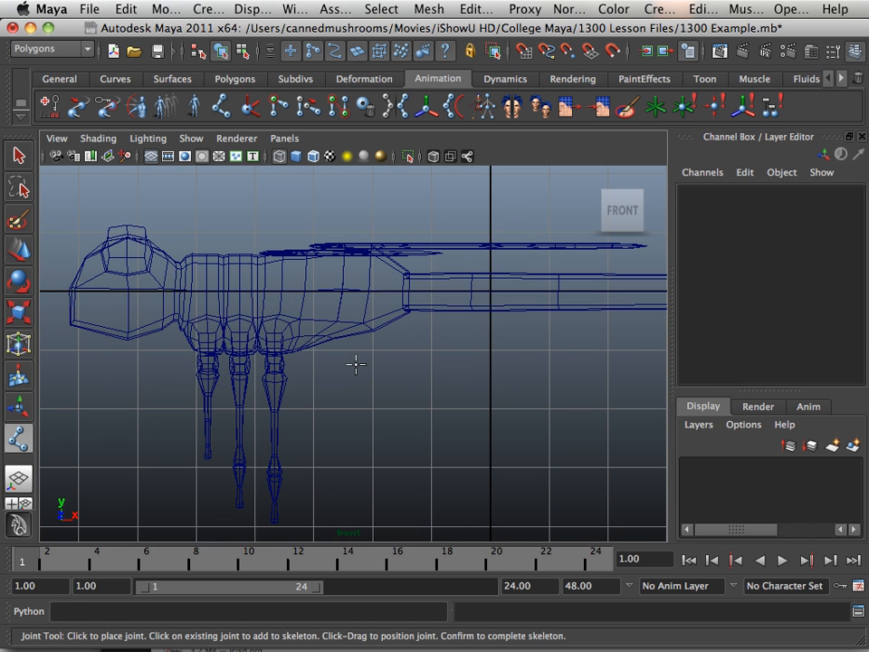
mouse_move(373, 362)
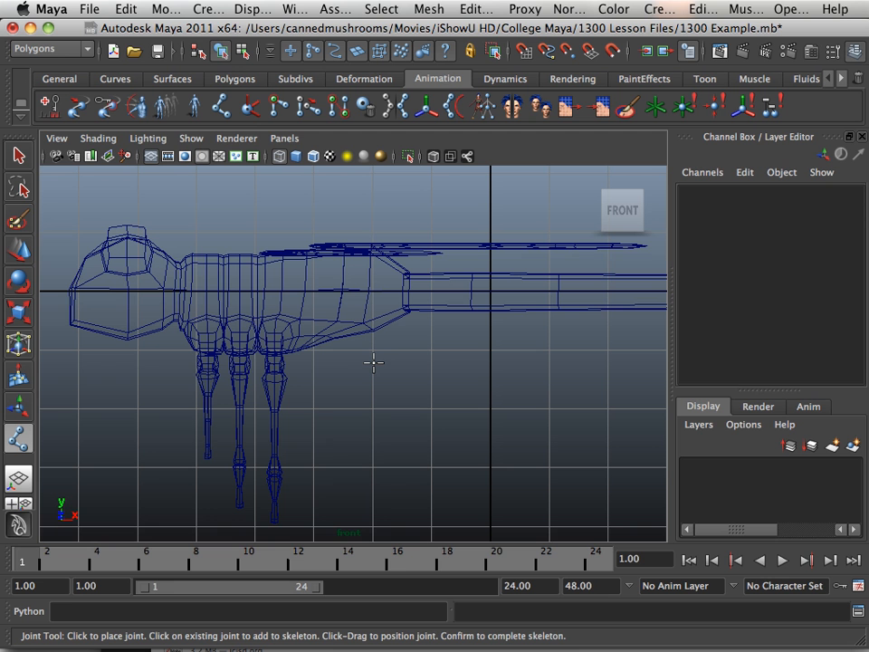
mouse_move(373, 366)
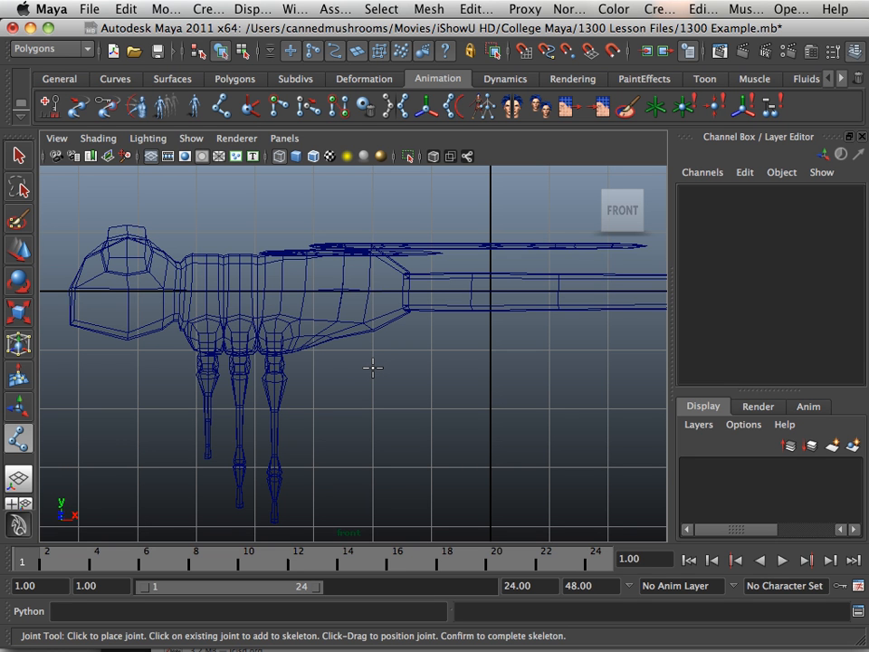
click(373, 369)
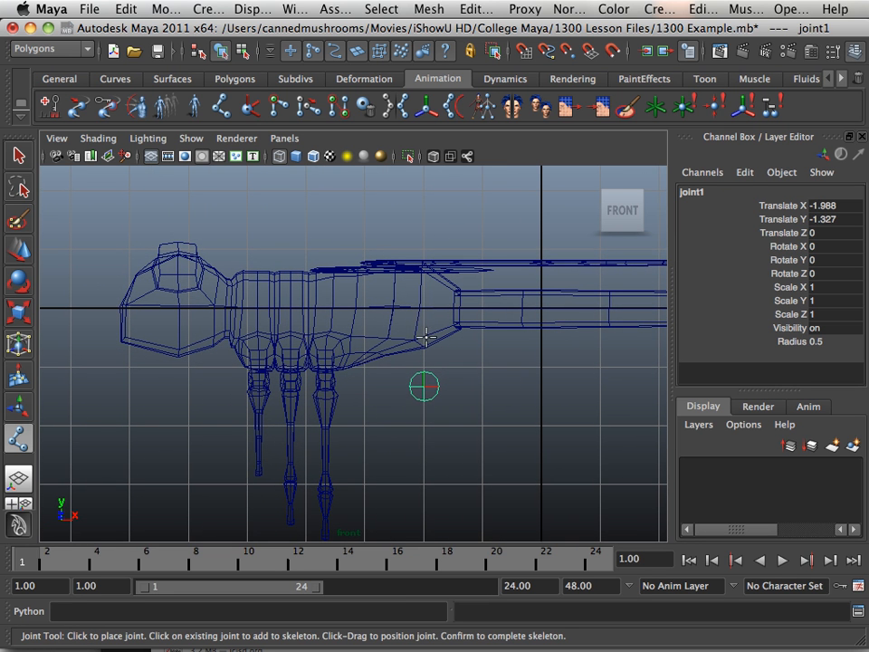
mouse_move(425, 308)
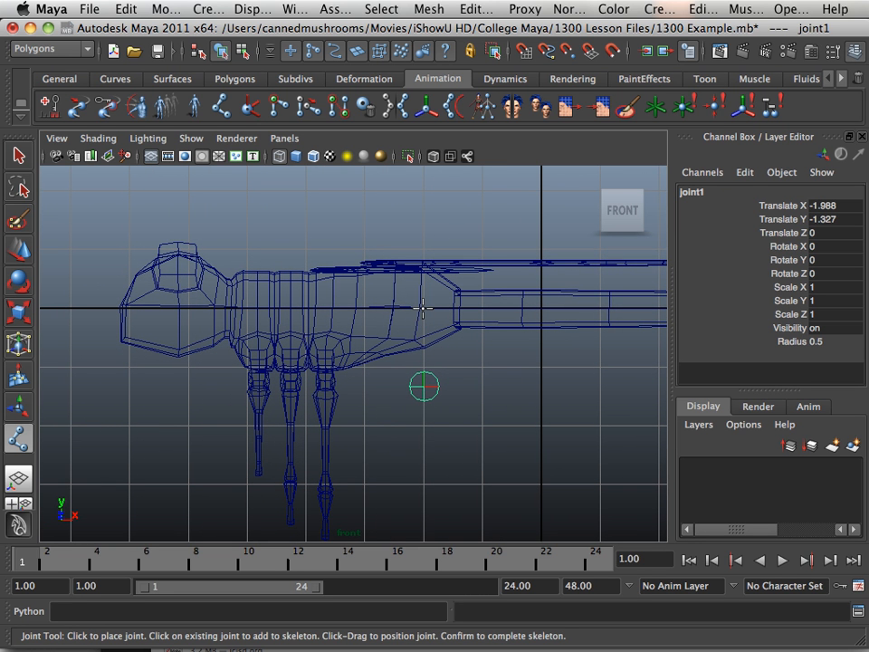
mouse_move(373, 378)
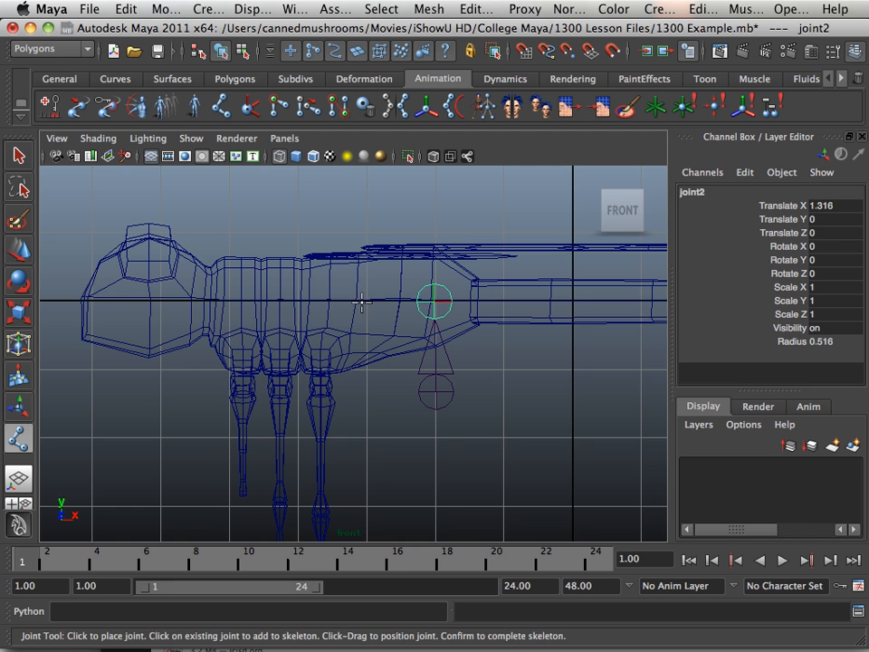
click(326, 301)
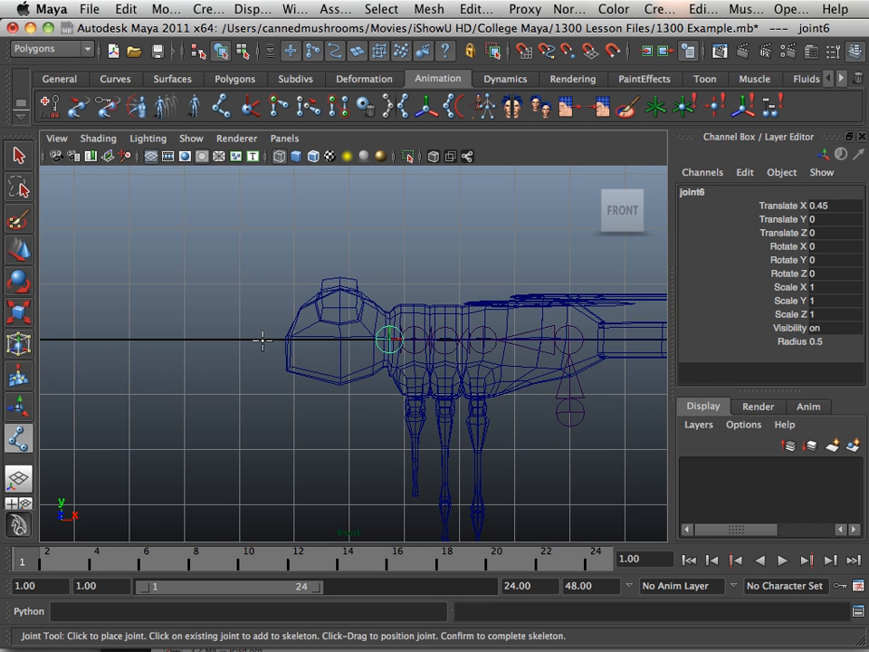
click(268, 340)
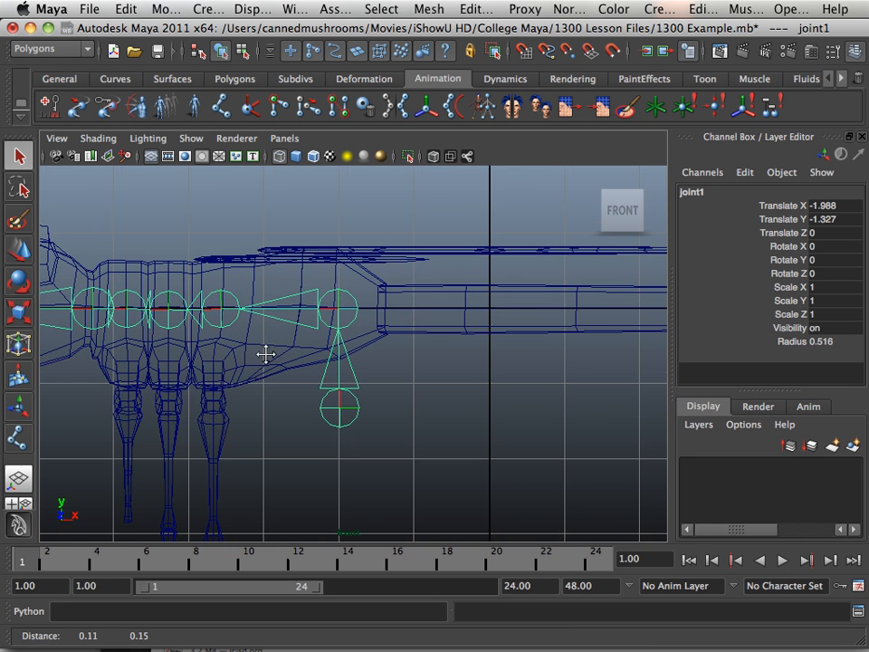
Extend the skeleton from the body joint with four joints along the tail to its tip.
click(219, 107)
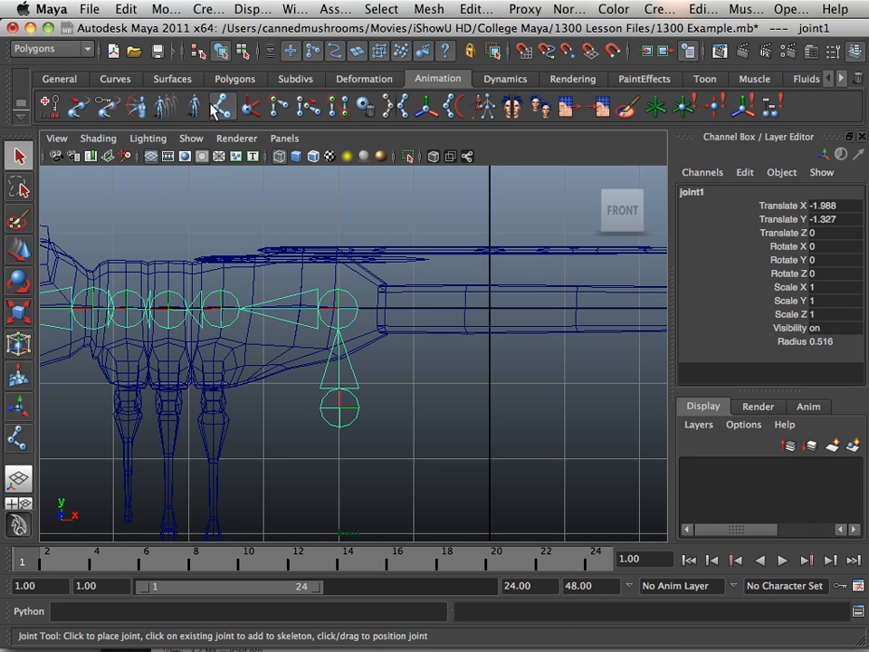
click(260, 184)
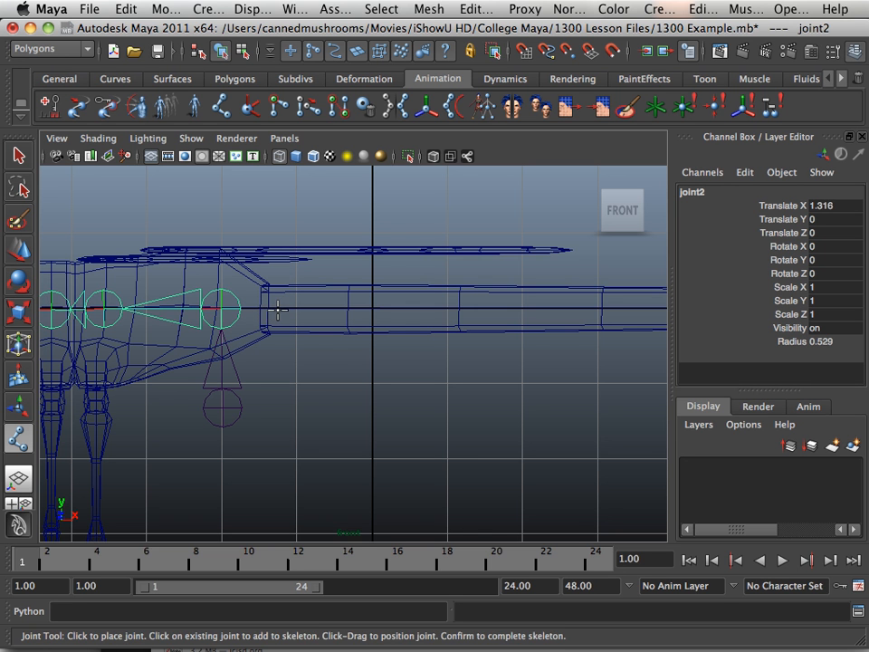
click(271, 310)
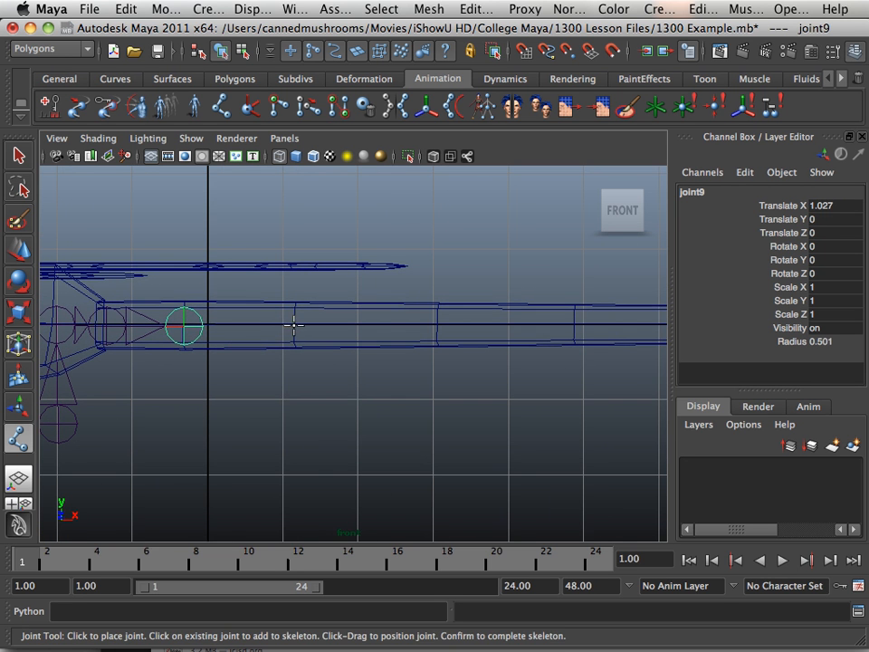
click(315, 339)
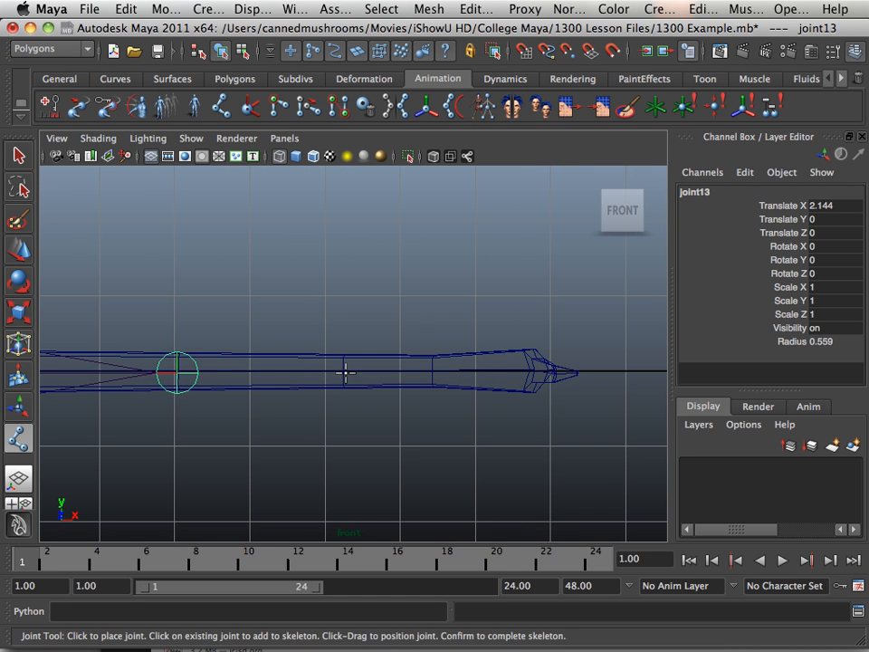
click(431, 372)
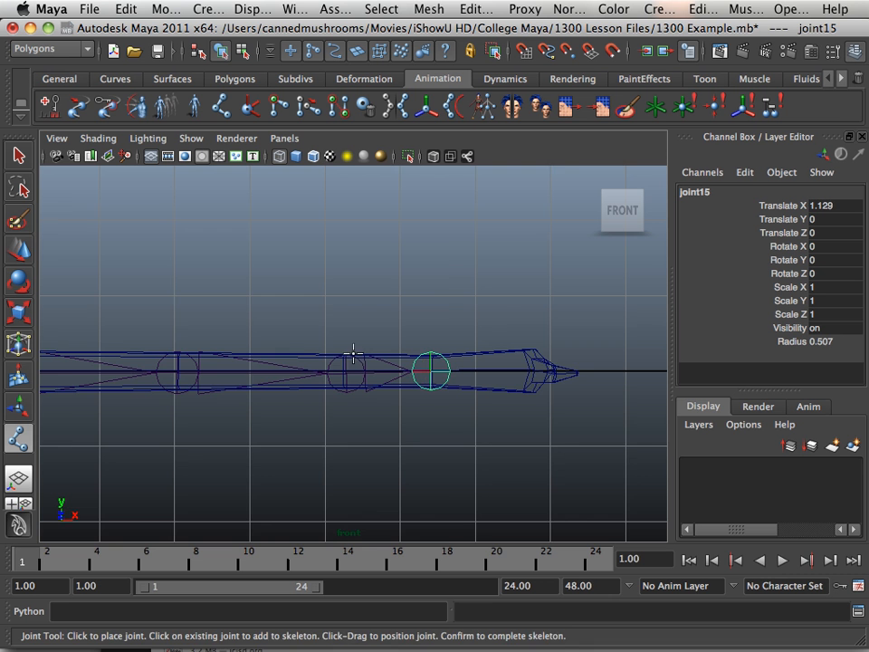
click(511, 359)
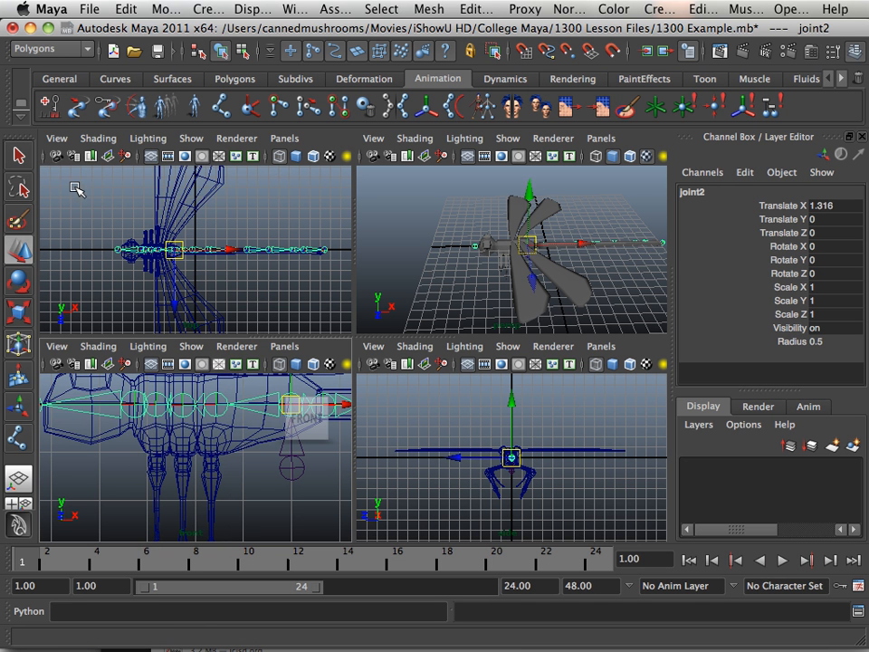
In the side view, draw a joint chain down one leg from hip toward the foot.
click(221, 107)
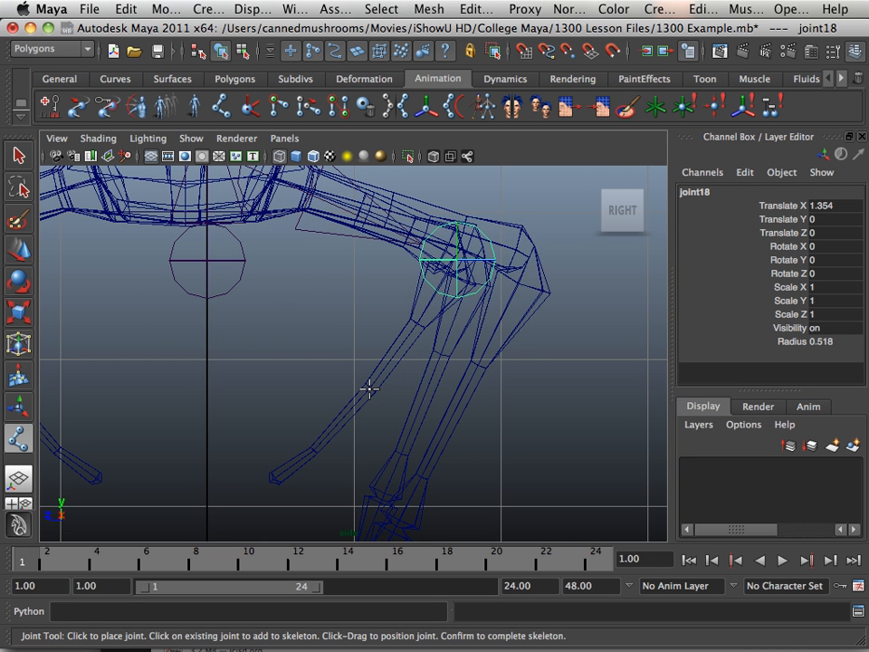
mouse_move(326, 444)
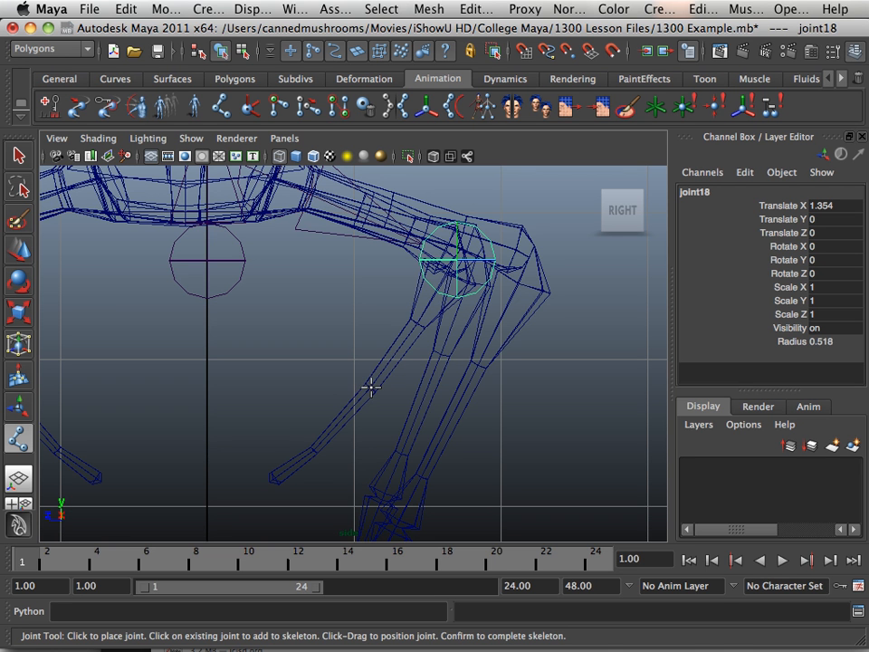
click(319, 451)
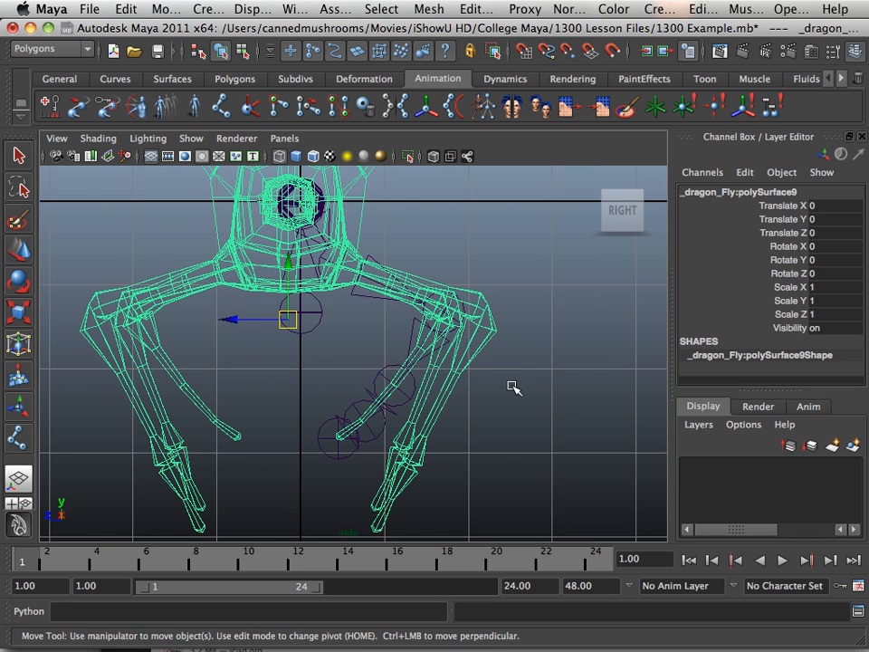
Lower the Joint Display Scale to about 0.44 via Display > Animation > Joint Size.
click(254, 9)
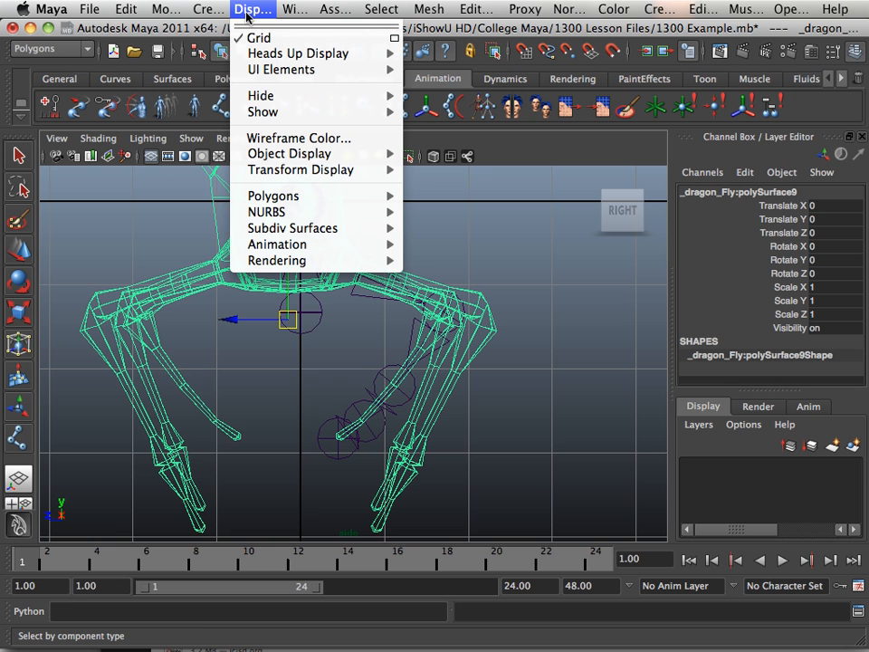
mouse_move(272, 196)
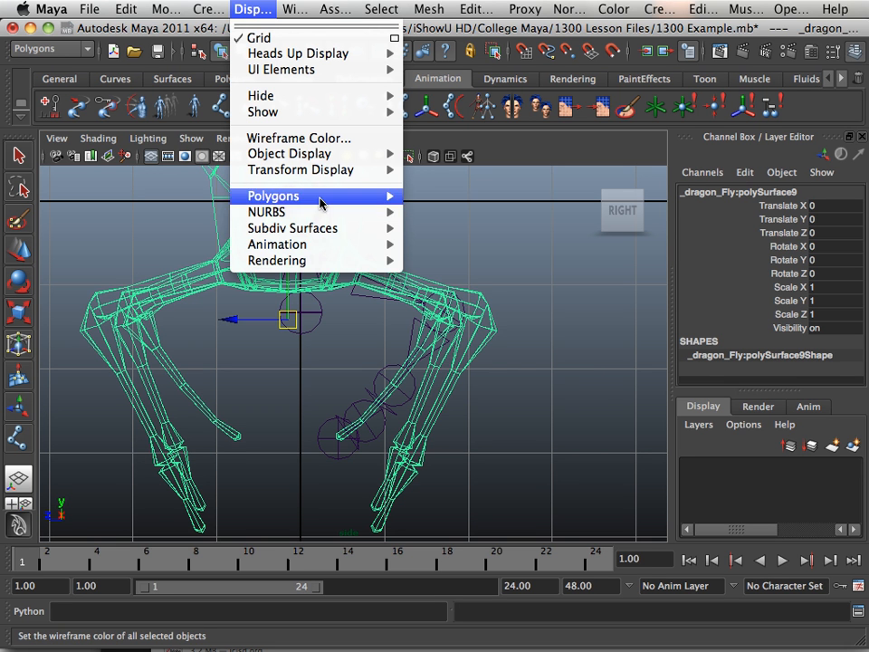
mouse_move(277, 245)
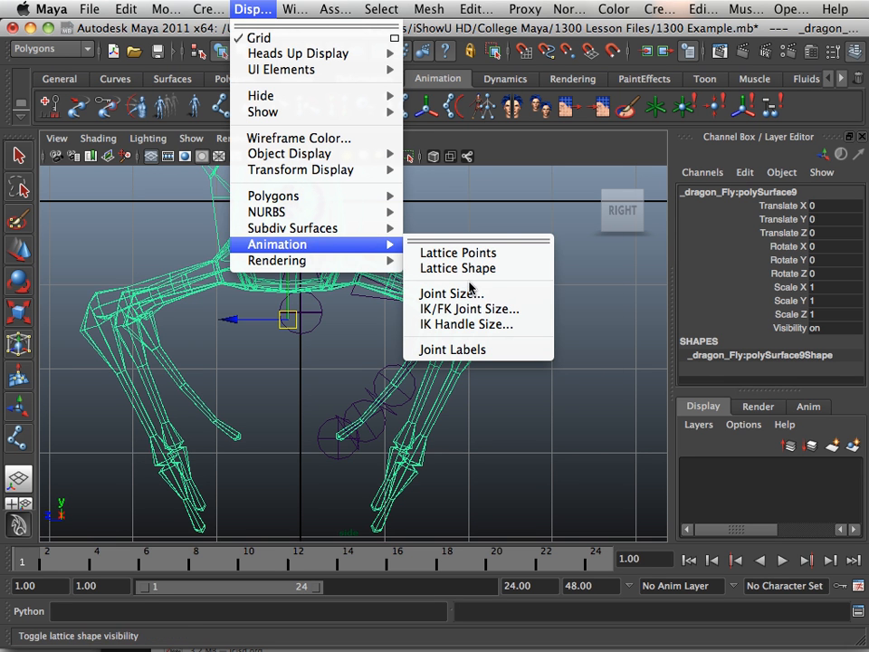
click(453, 294)
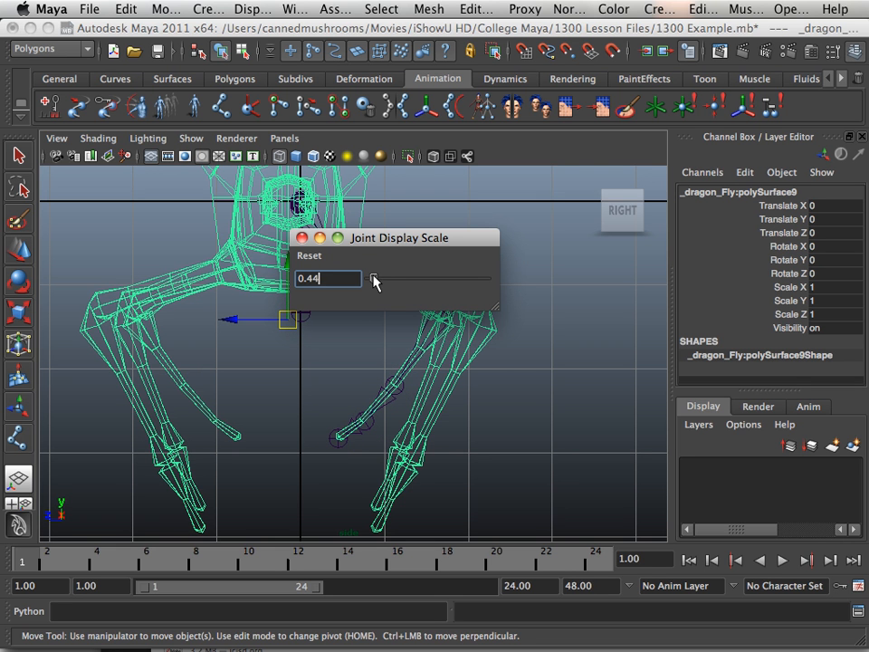
drag(398, 237, 788, 304)
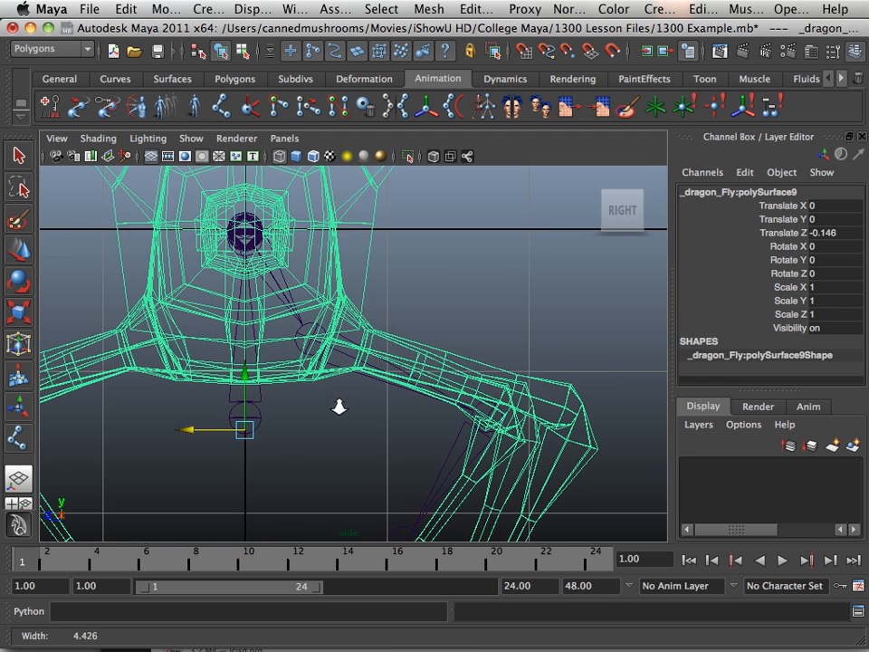
Move the leg chain's top joint and knee joint to sit inside the leg mesh.
click(308, 342)
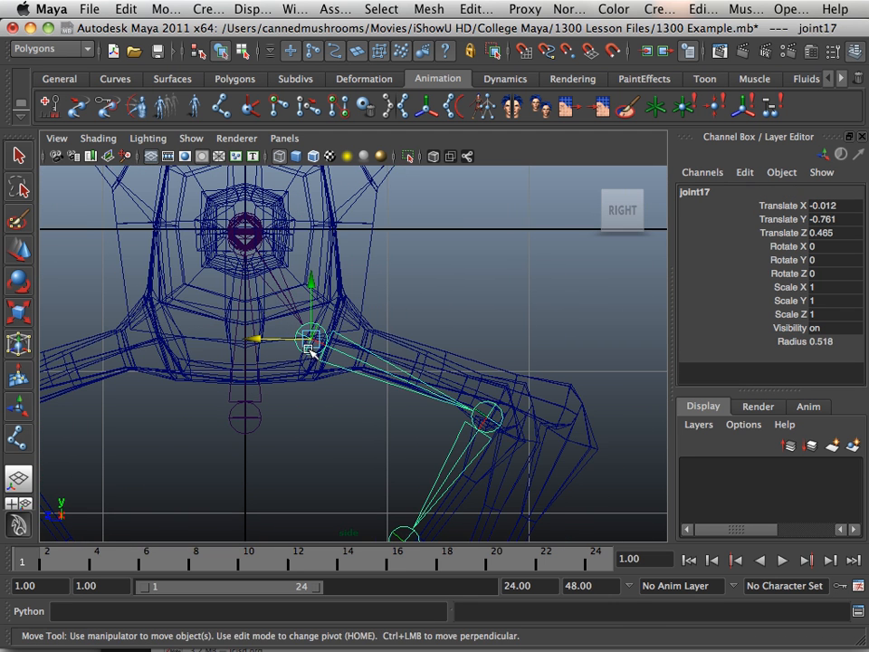
drag(312, 341, 335, 343)
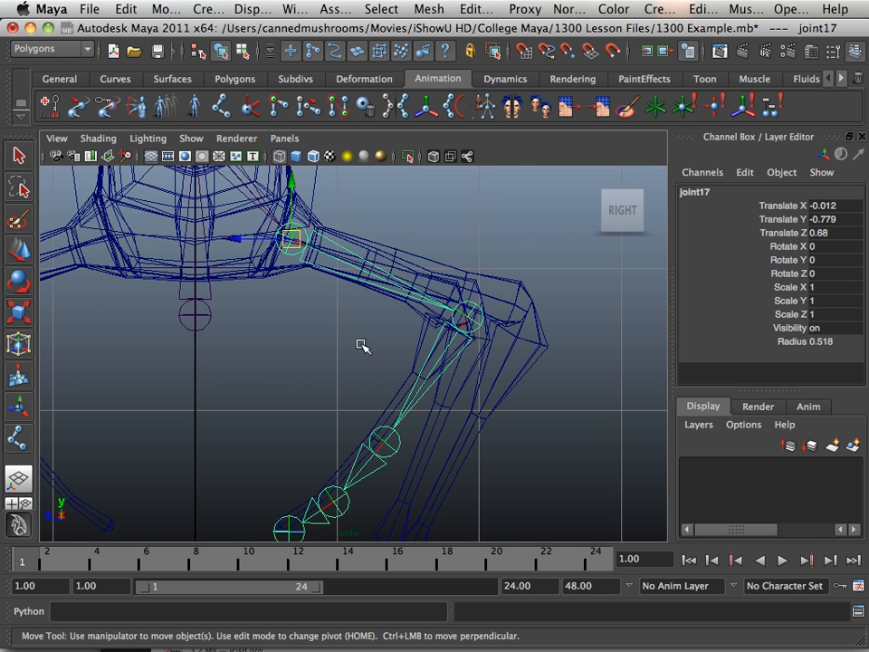
click(467, 317)
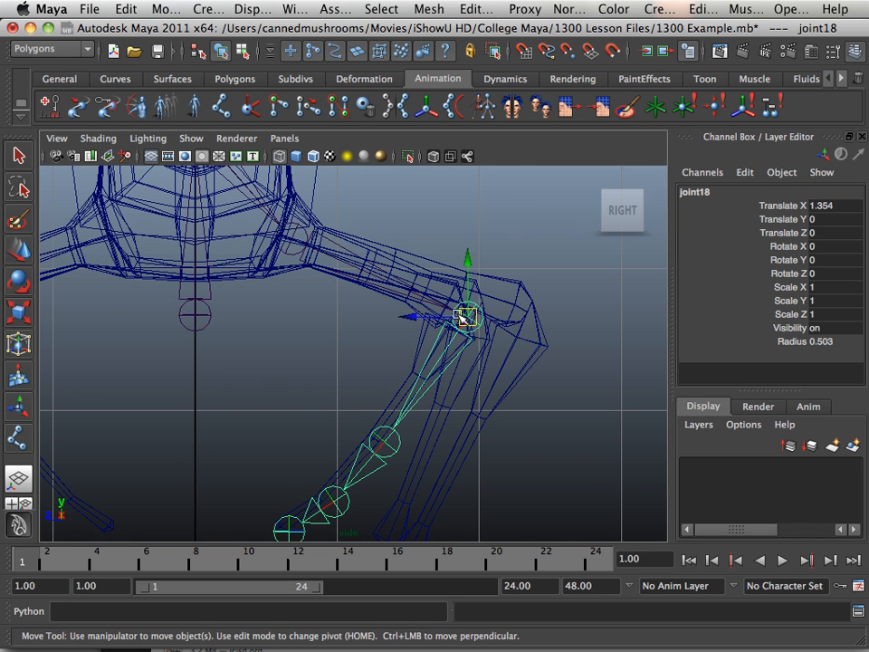
drag(467, 317, 456, 312)
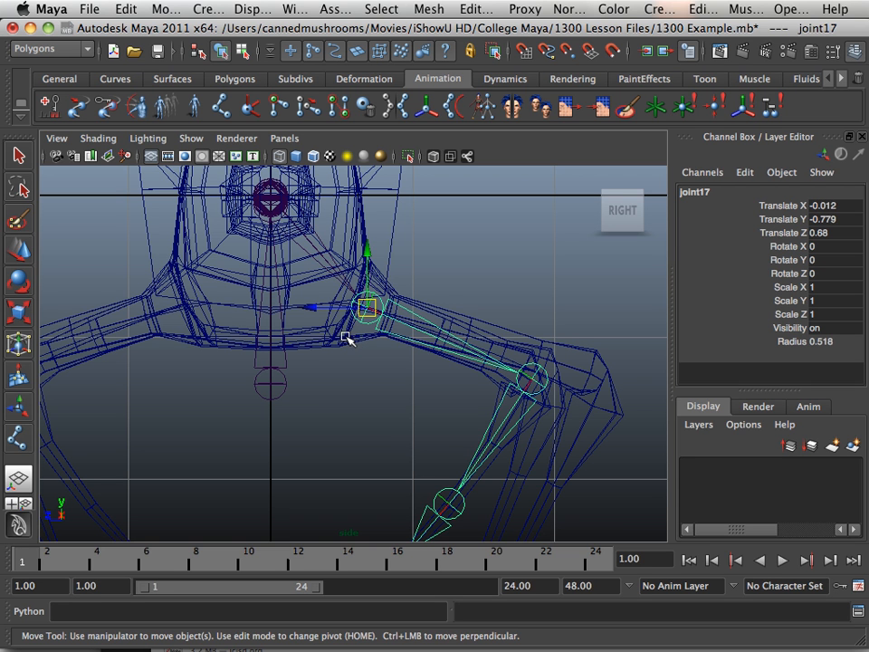
mouse_move(413, 322)
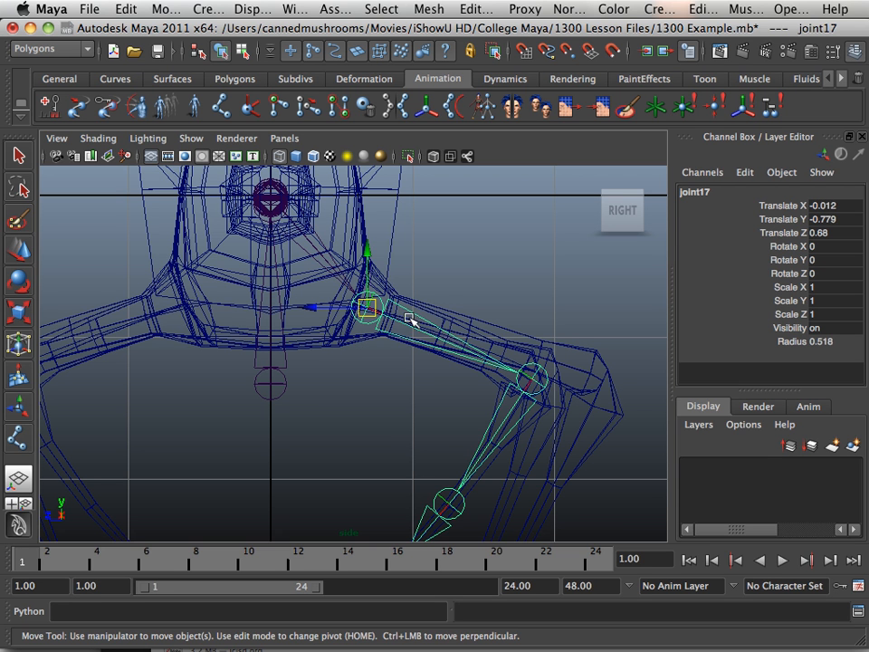
mouse_move(293, 289)
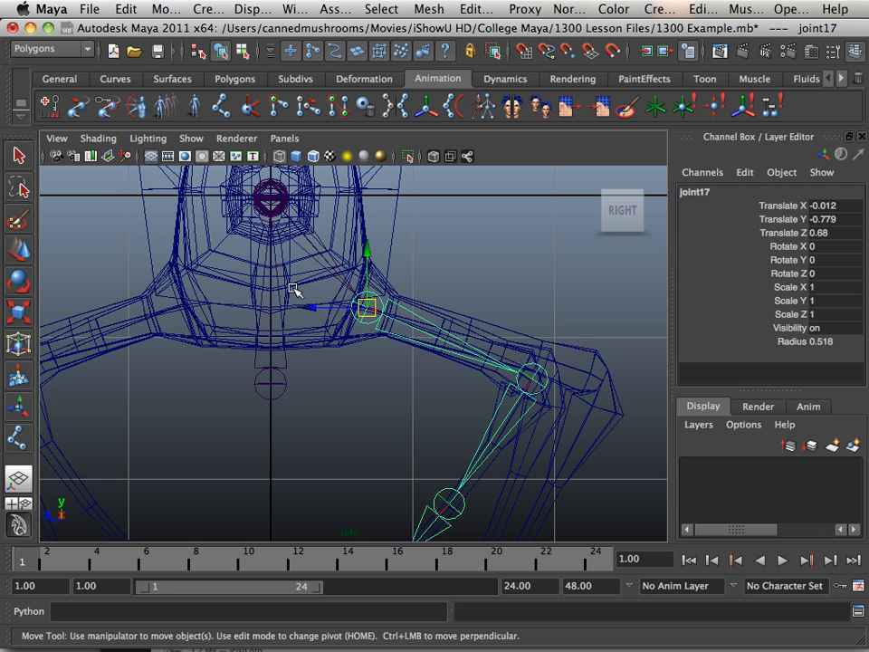
mouse_move(557, 101)
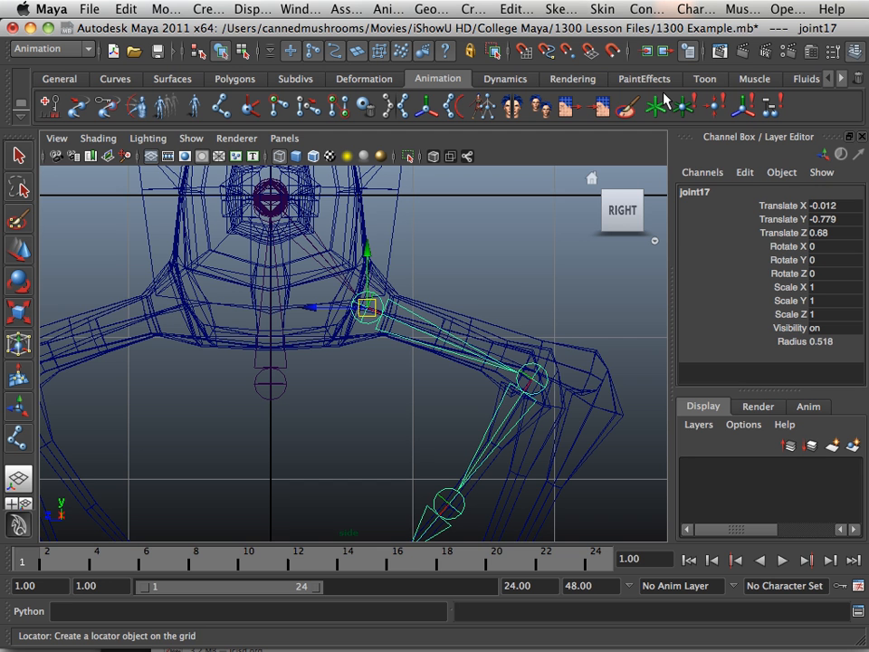
Bring up the Skeleton menu to reach Mirror Joint for the leg chain.
click(557, 9)
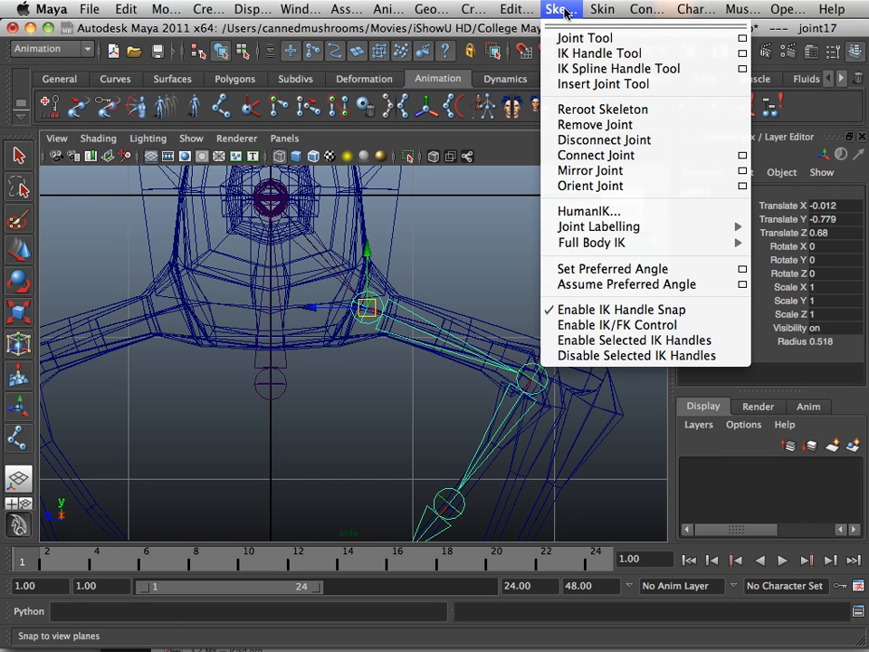
mouse_move(598, 227)
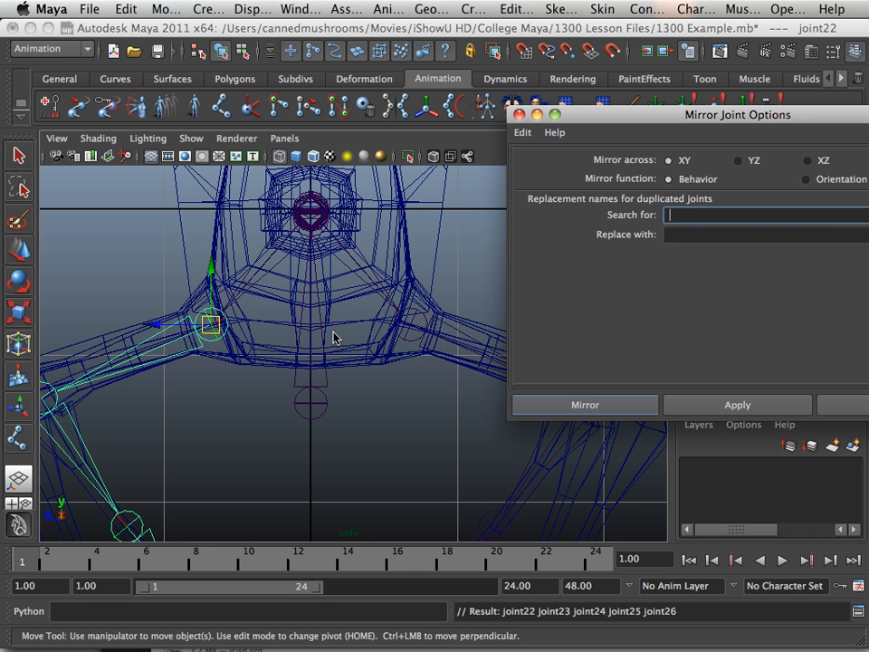
mouse_move(196, 355)
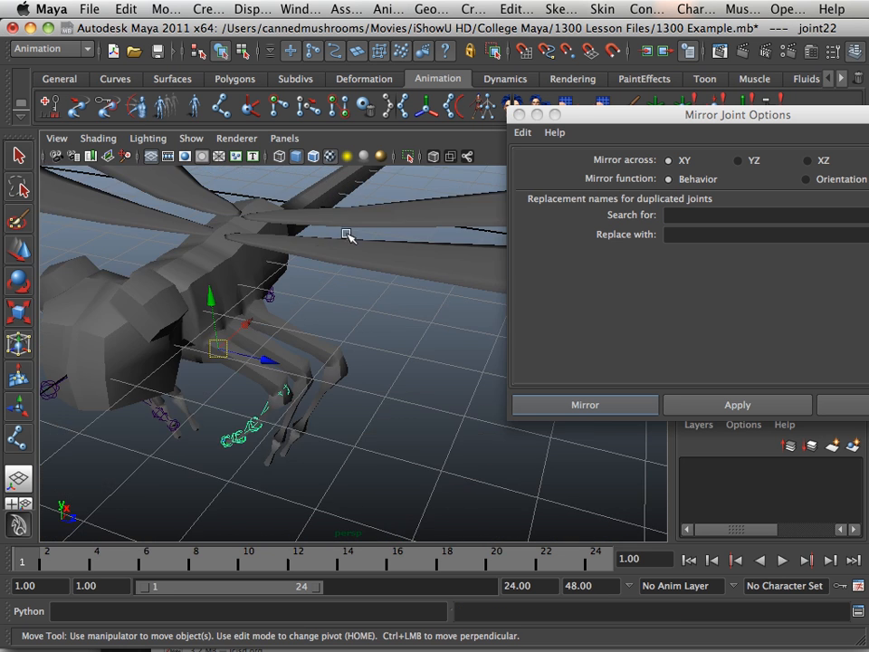
Place joint27 and move it up to the top of the next leg.
drag(348, 235, 402, 312)
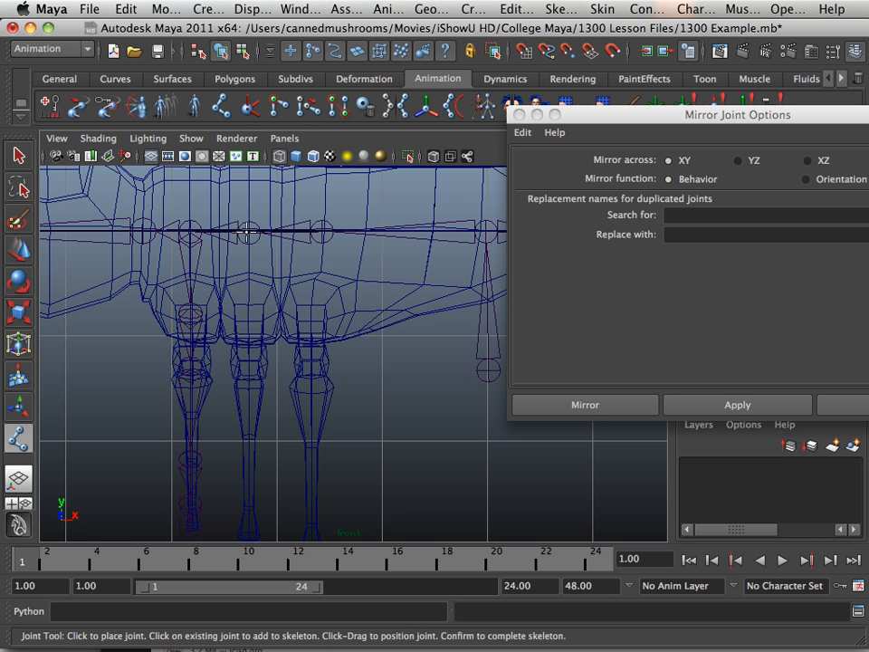
mouse_move(250, 233)
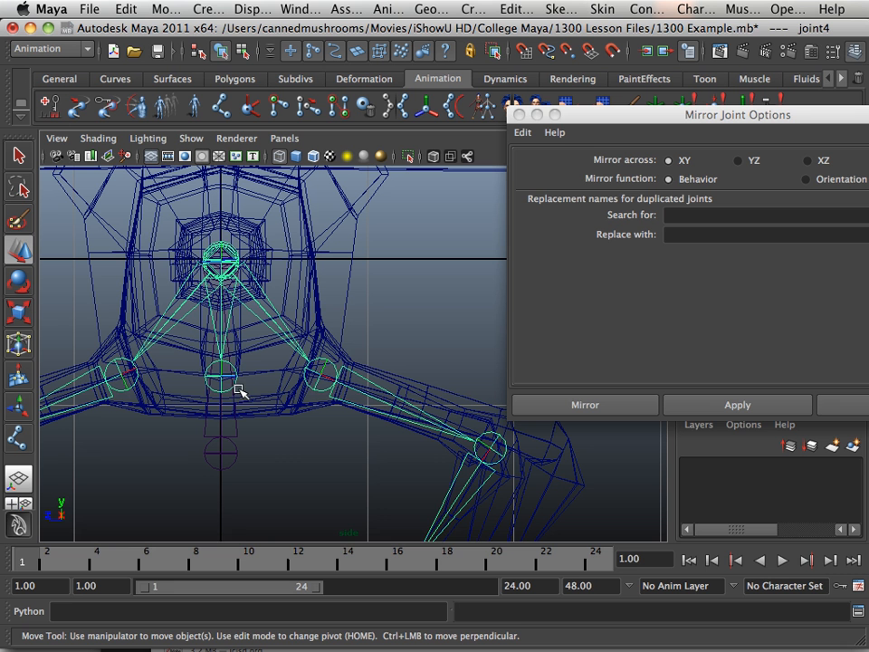
mouse_move(246, 388)
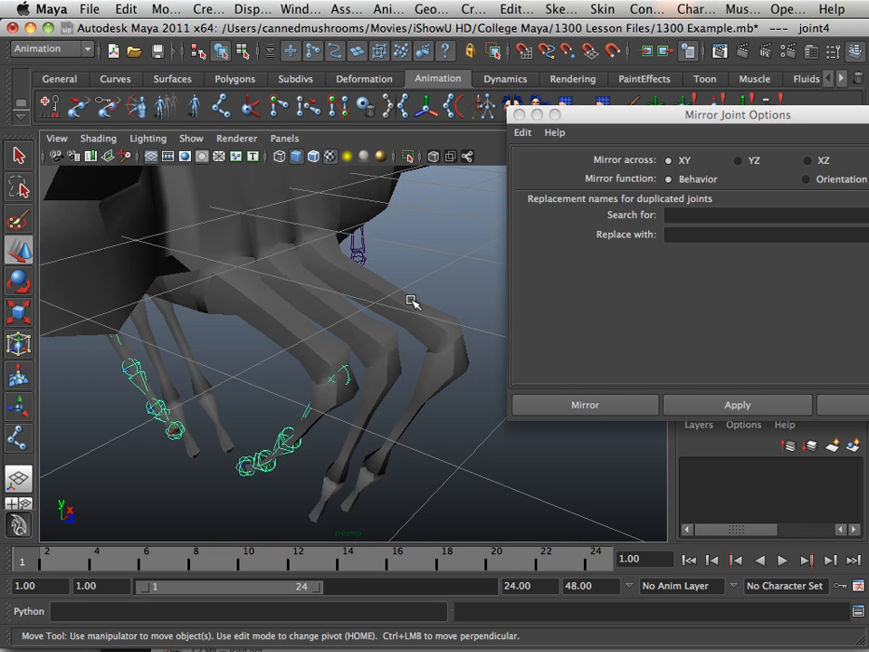
drag(413, 304, 366, 283)
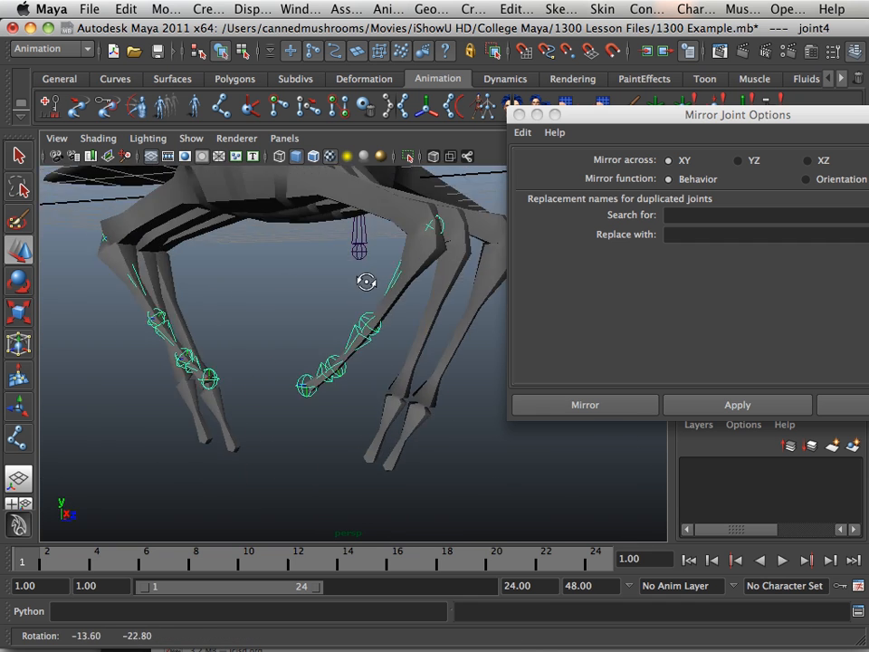
drag(366, 283, 335, 365)
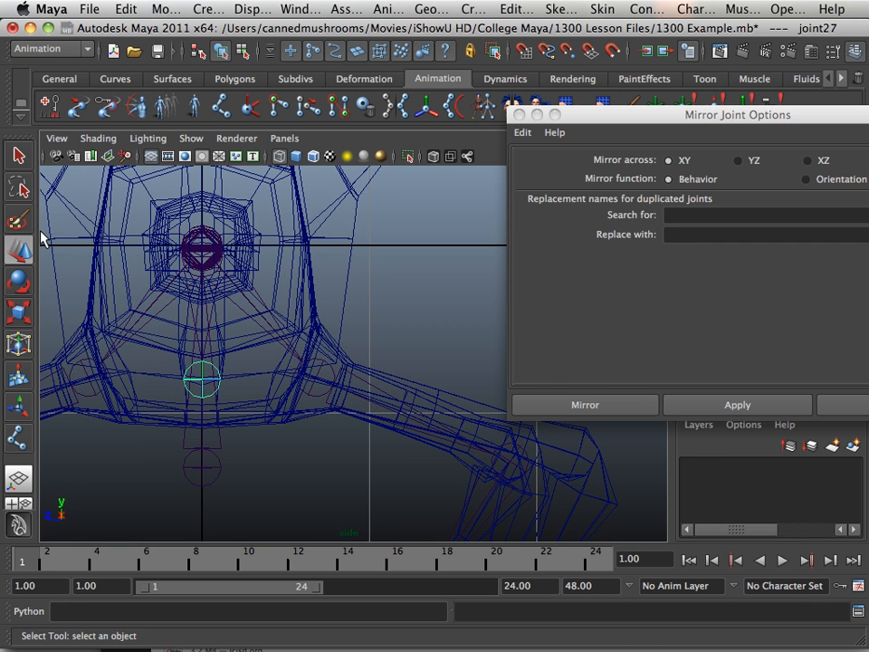
mouse_move(207, 373)
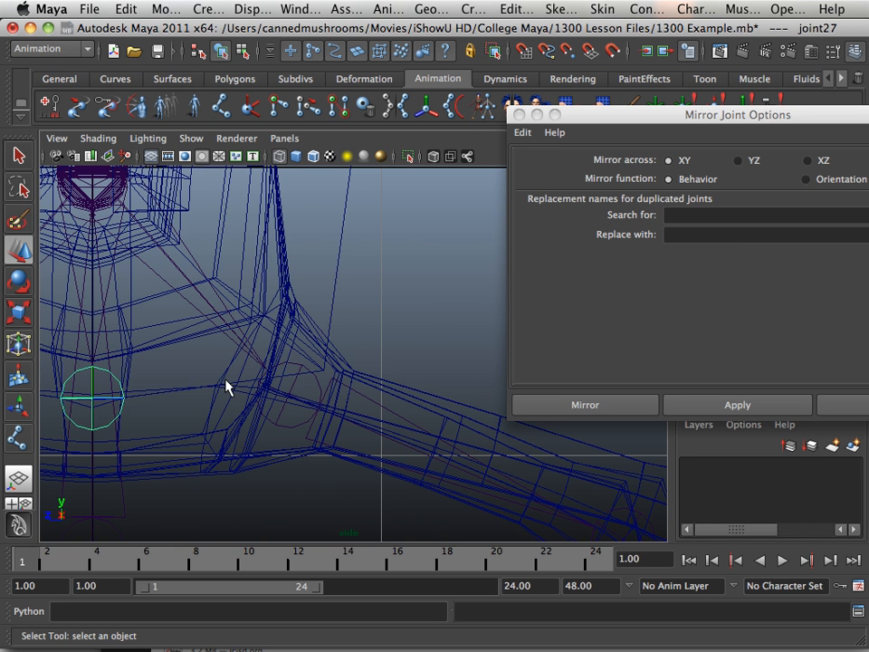
mouse_move(108, 415)
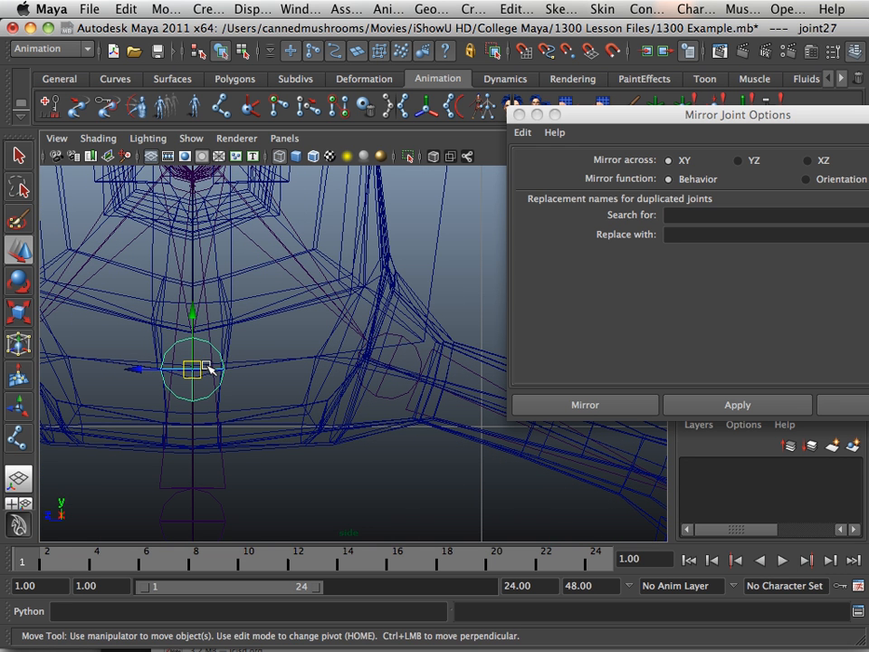
drag(192, 366, 391, 365)
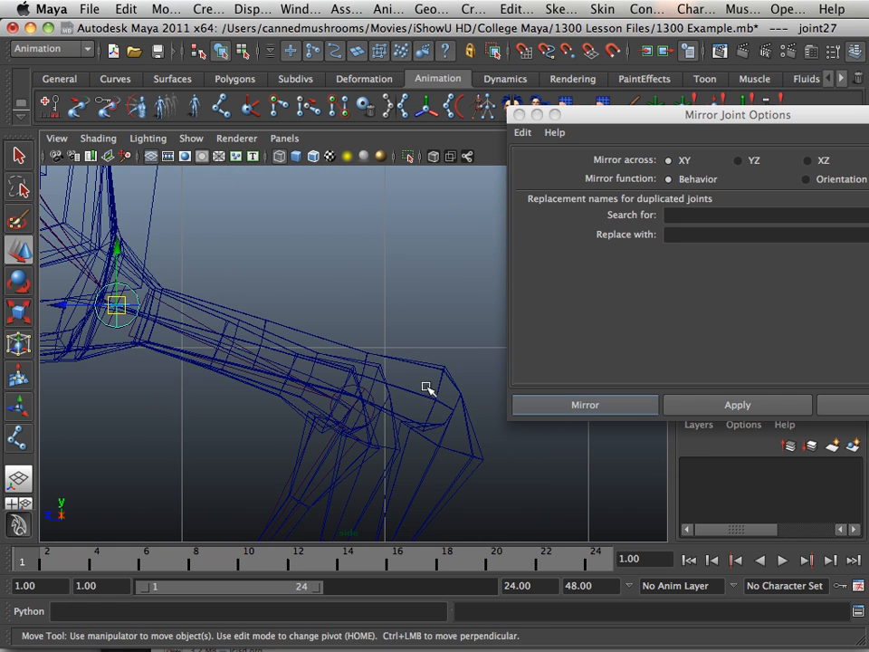
In the four-view layout, draw joint chains down two more legs with knee and foot joints.
click(221, 107)
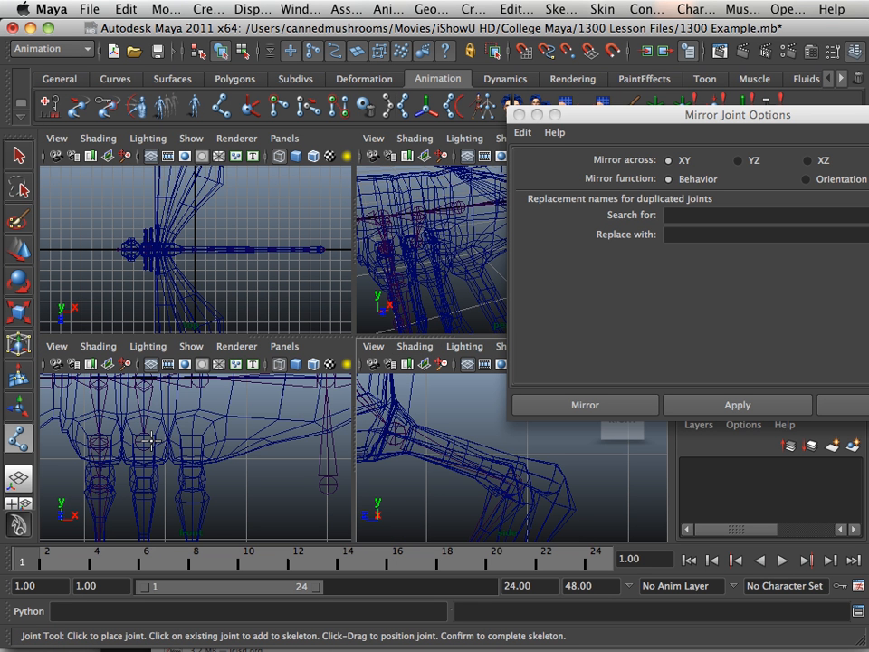
click(145, 442)
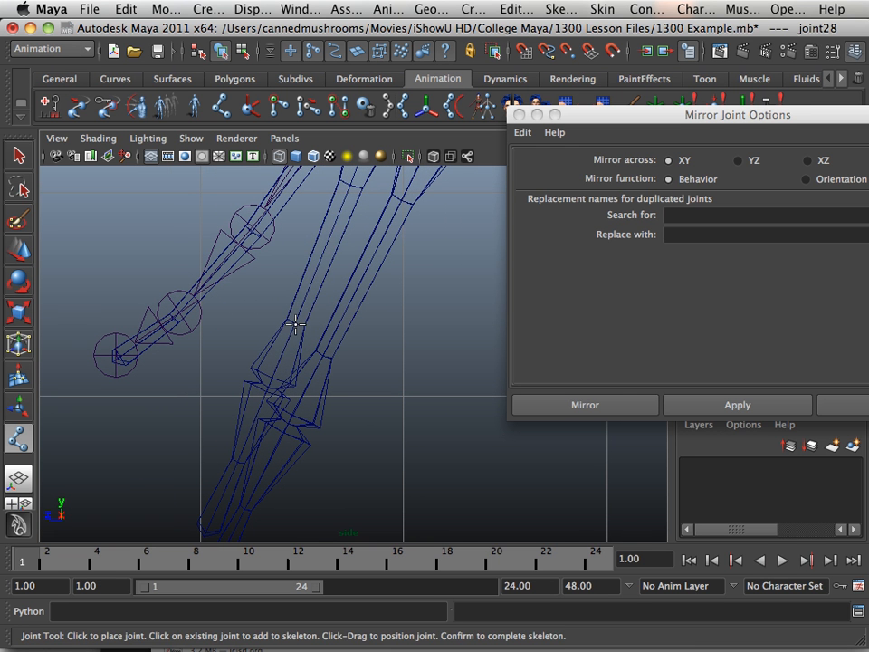
click(268, 389)
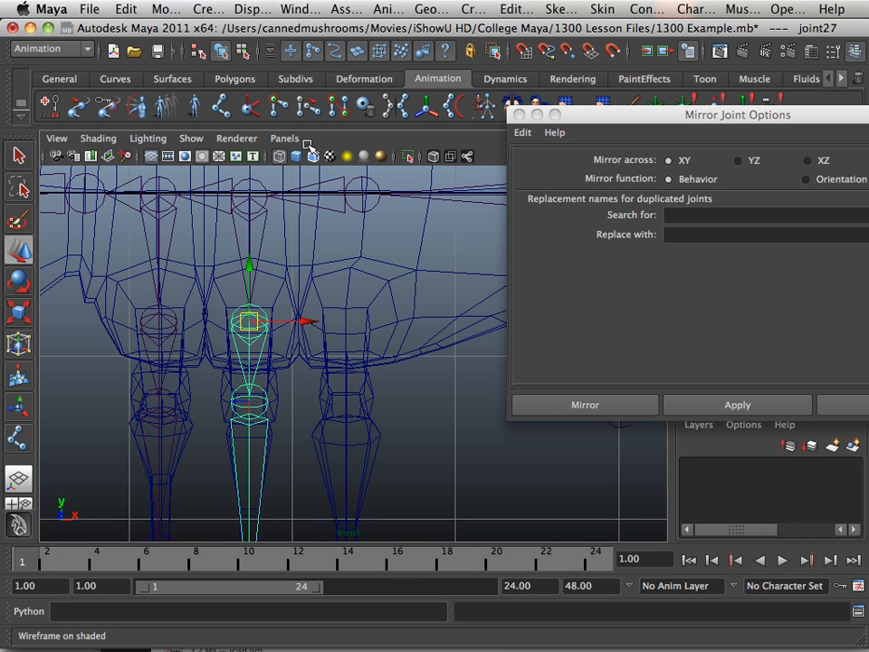
click(221, 107)
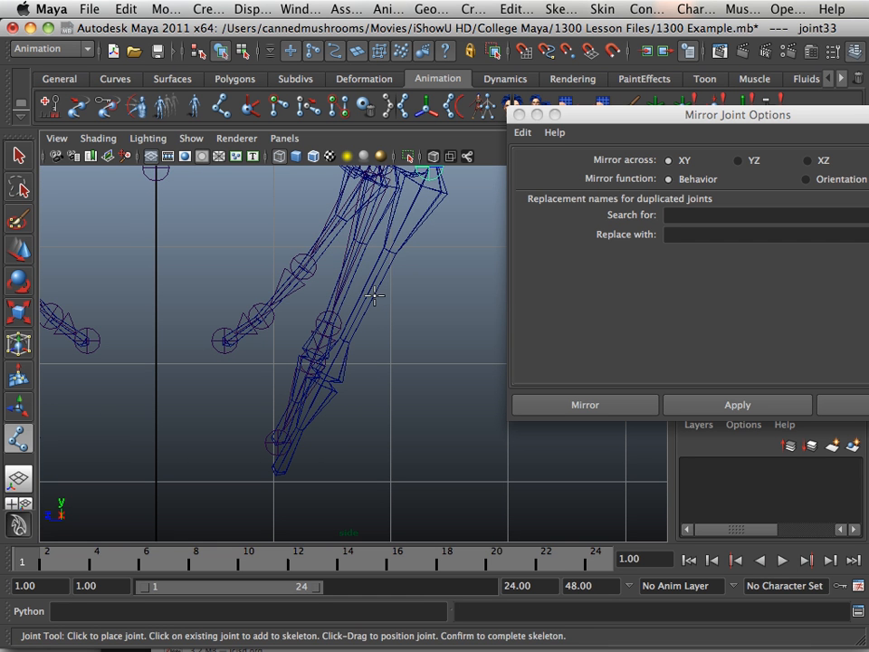
click(319, 388)
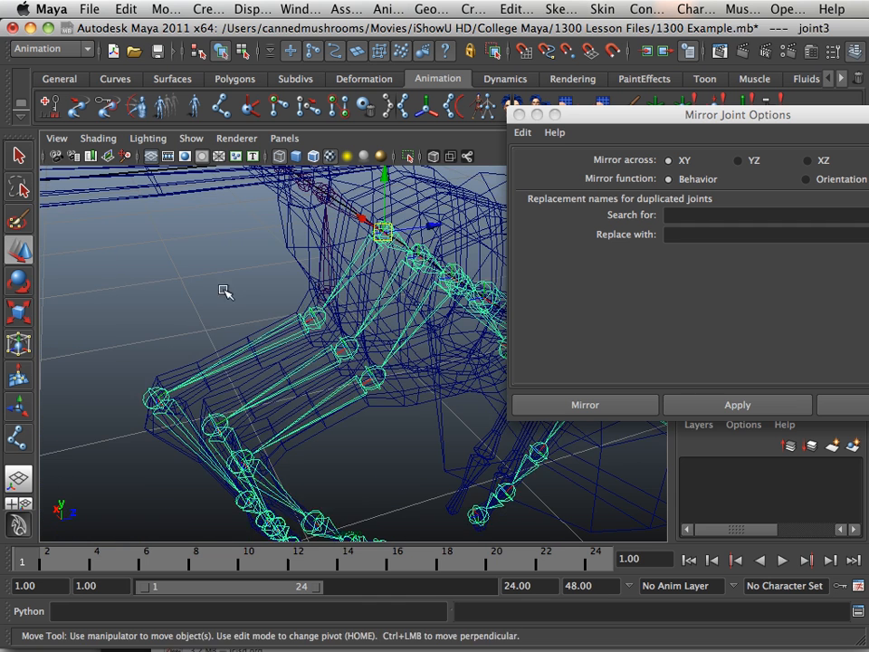
Mirror the selected leg chain with Search for set to 6, giving a matching chain at joint42.
click(583, 406)
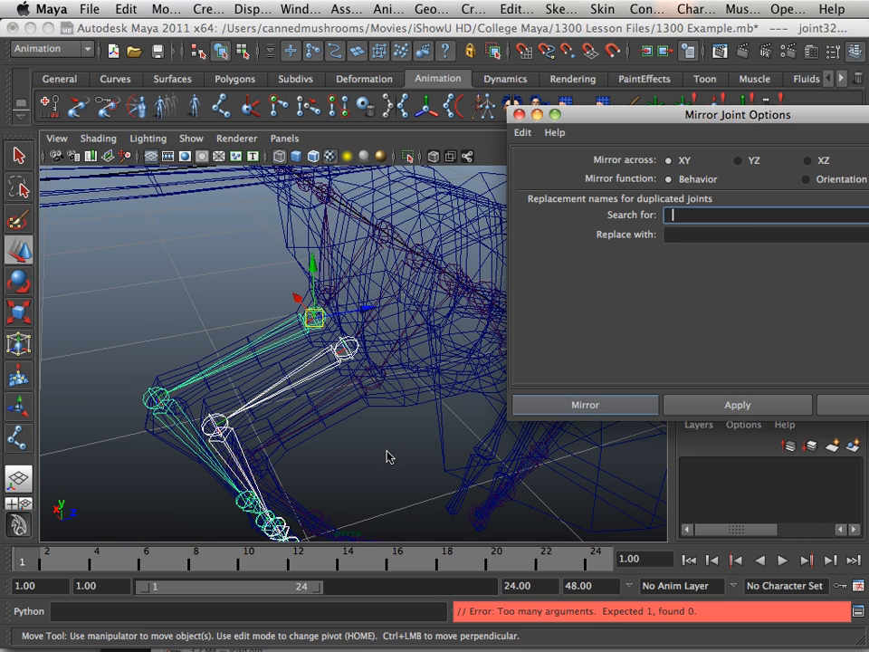
click(737, 406)
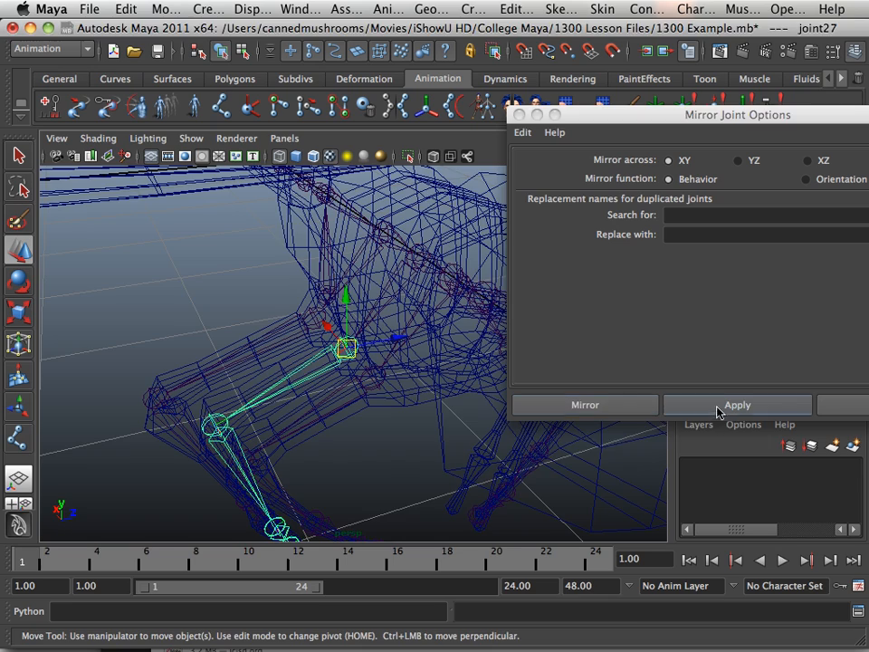
click(737, 405)
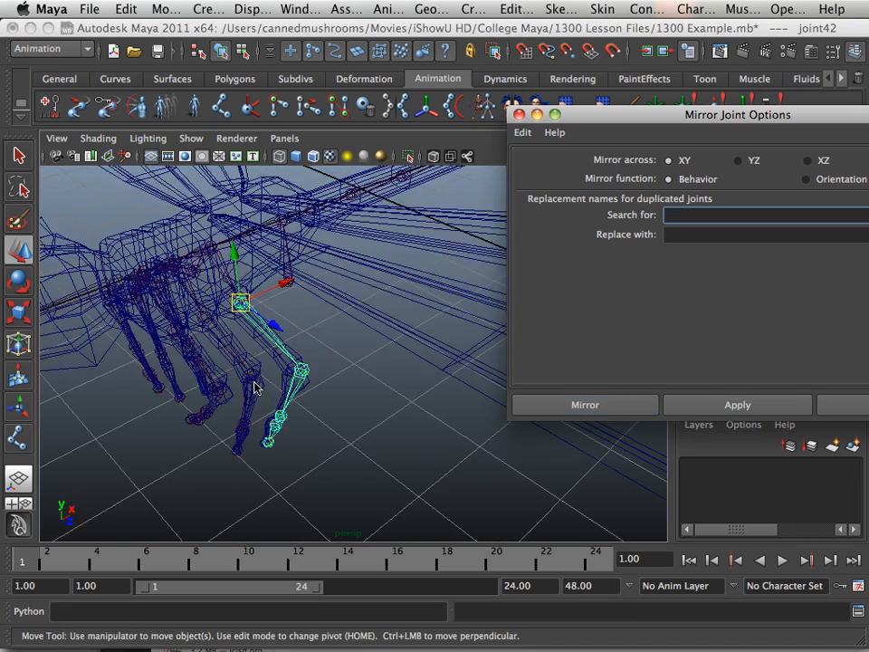
text(6)
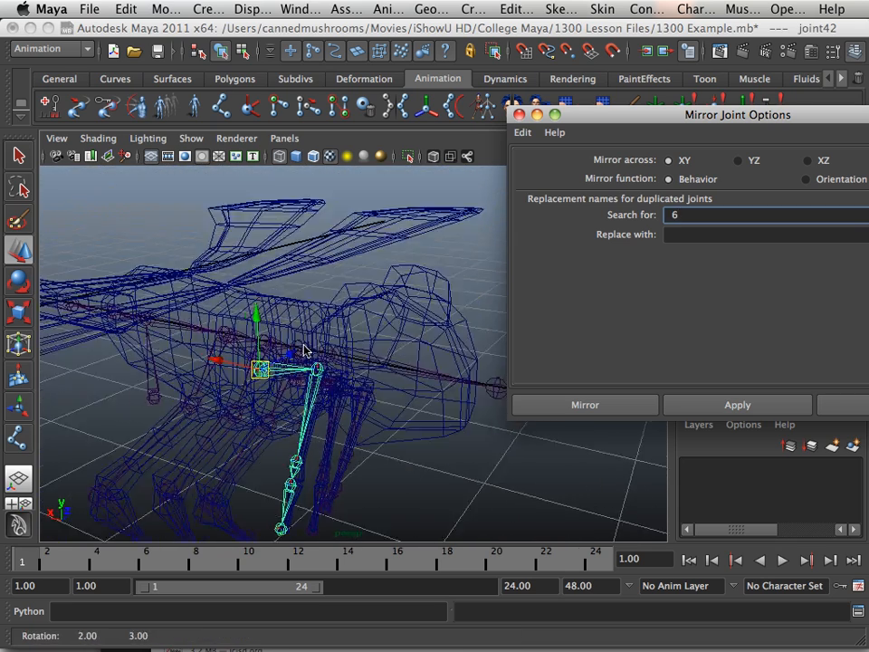
drag(317, 344, 136, 335)
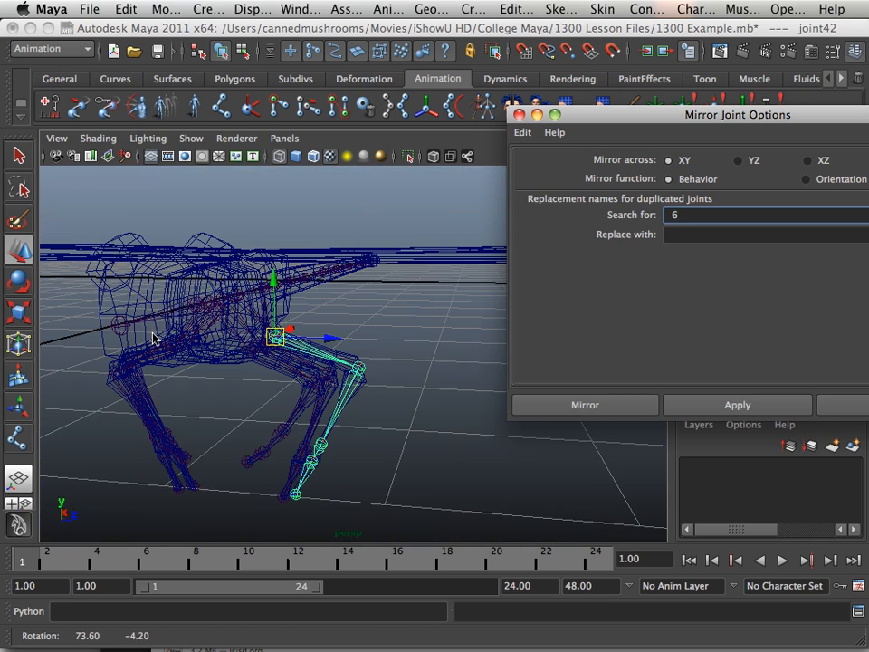